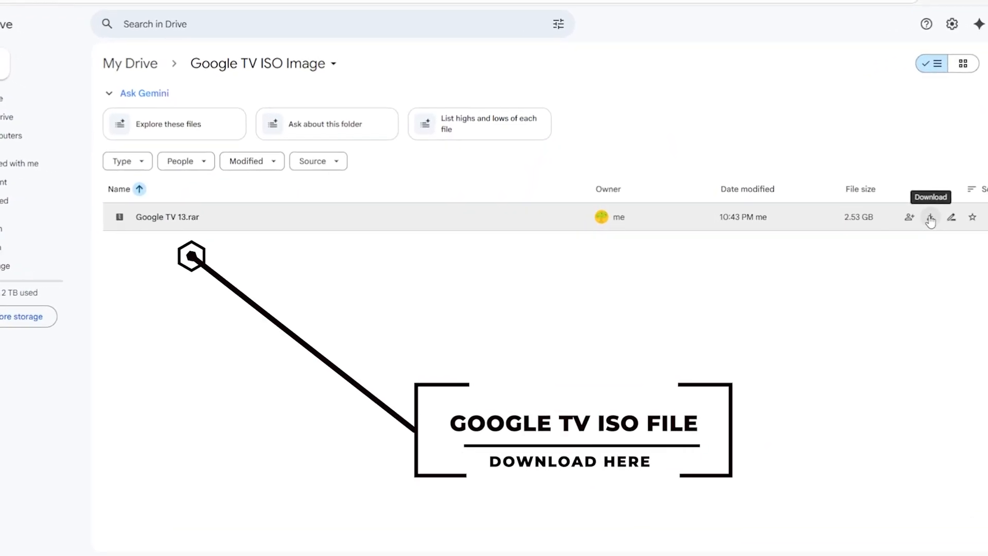
- Download the 2.5 GB Google TV 13.rar from Google Drive, bypassing the virus-scan warning
{"action": "left_click", "coordinate": [932, 217]}
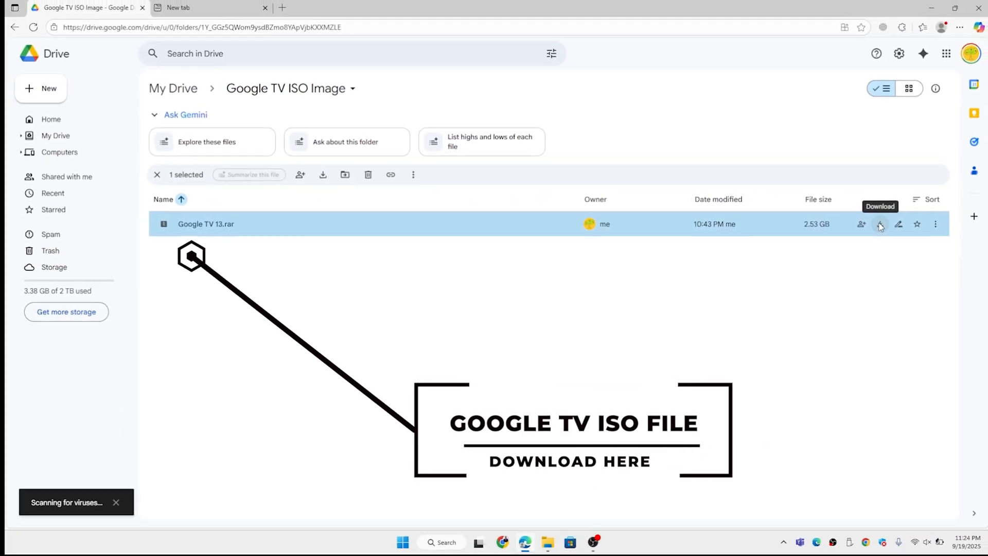
{"action": "left_click", "coordinate": [880, 224]}
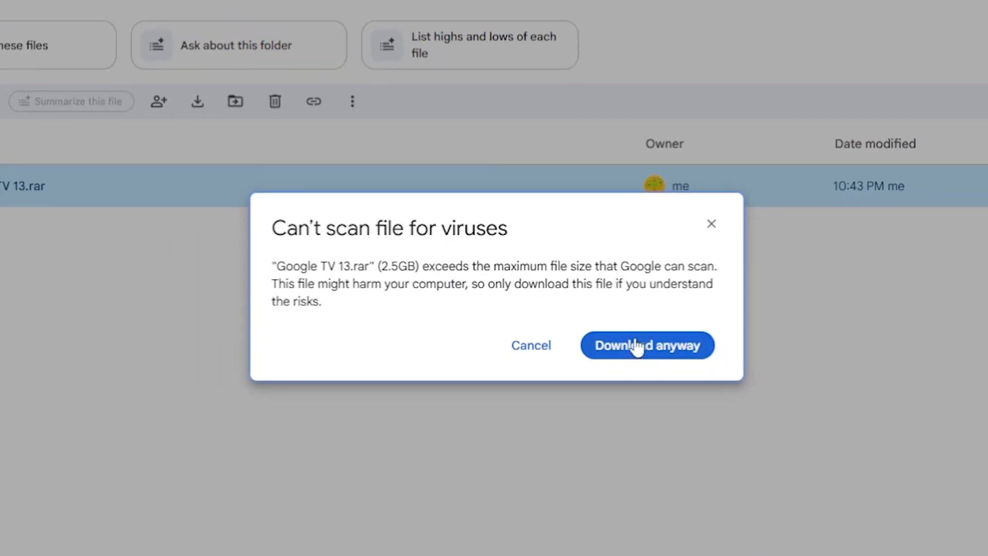
{"action": "left_click", "coordinate": [646, 345]}
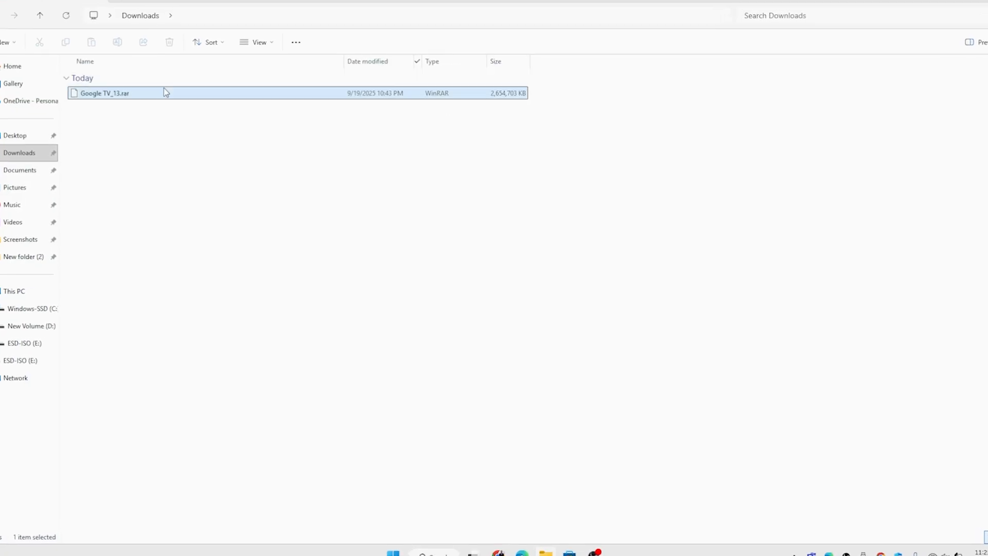
- Extract Google TV_13.rar with Extract All and browse its Database folder of DATA zips
{"action": "right_click", "coordinate": [104, 92]}
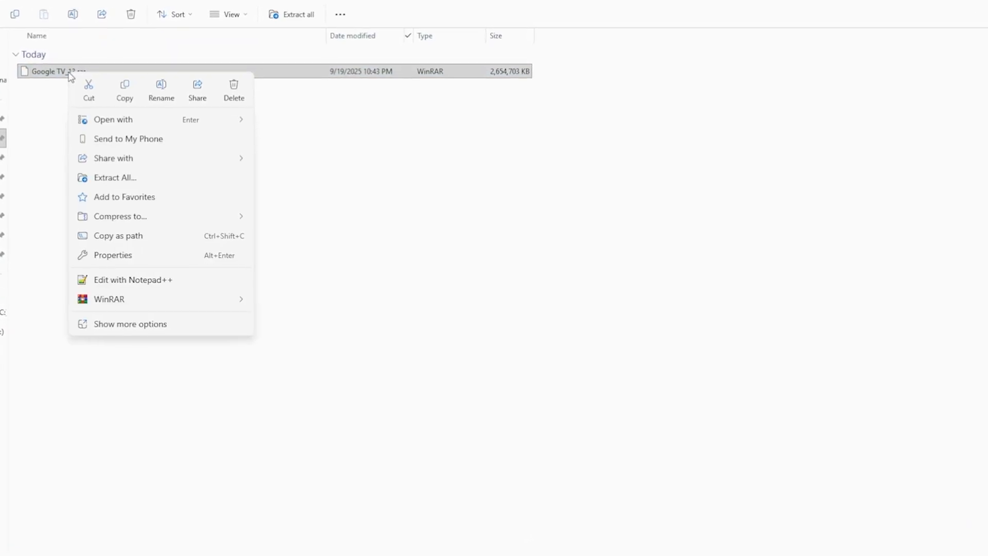
{"action": "left_click", "coordinate": [308, 340]}
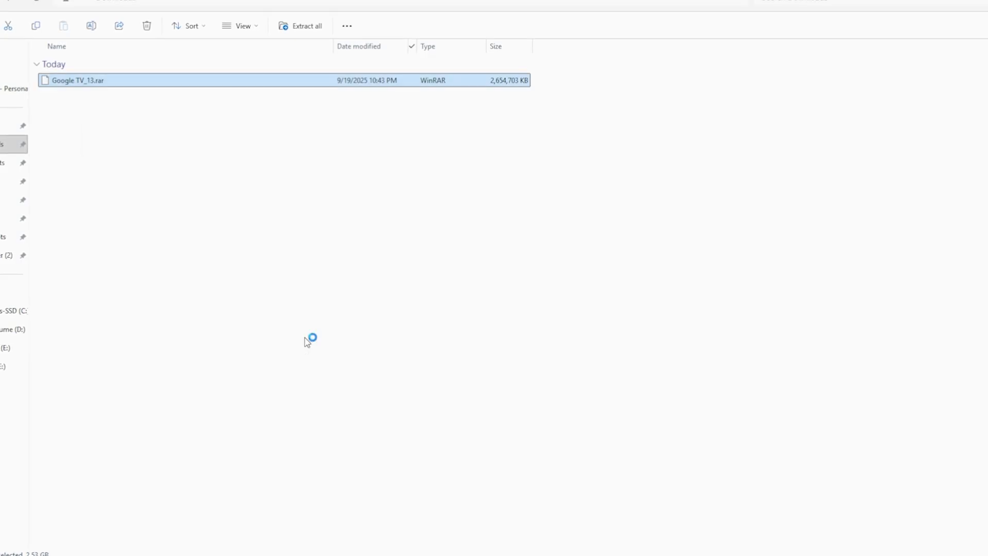
{"action": "left_click", "coordinate": [306, 26]}
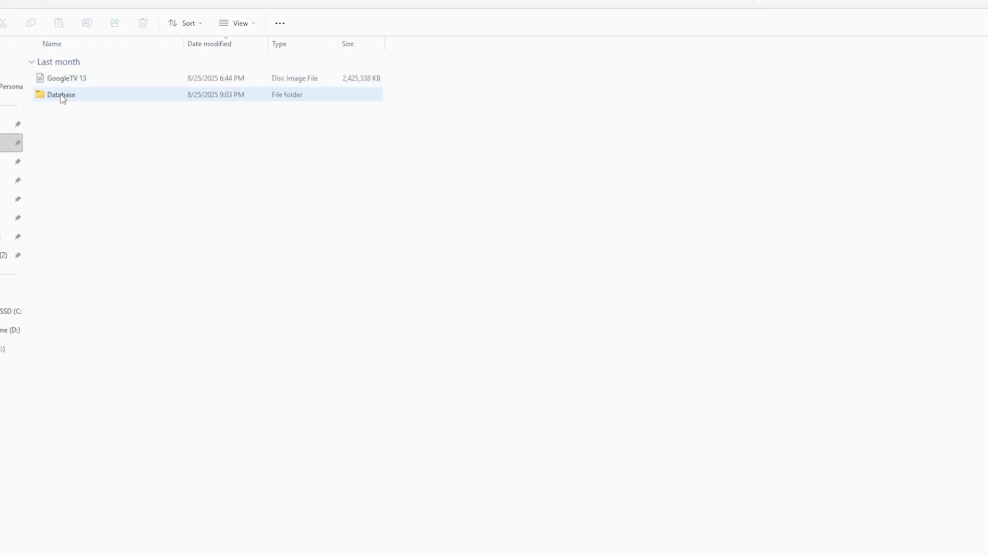
{"action": "double_click", "coordinate": [60, 94]}
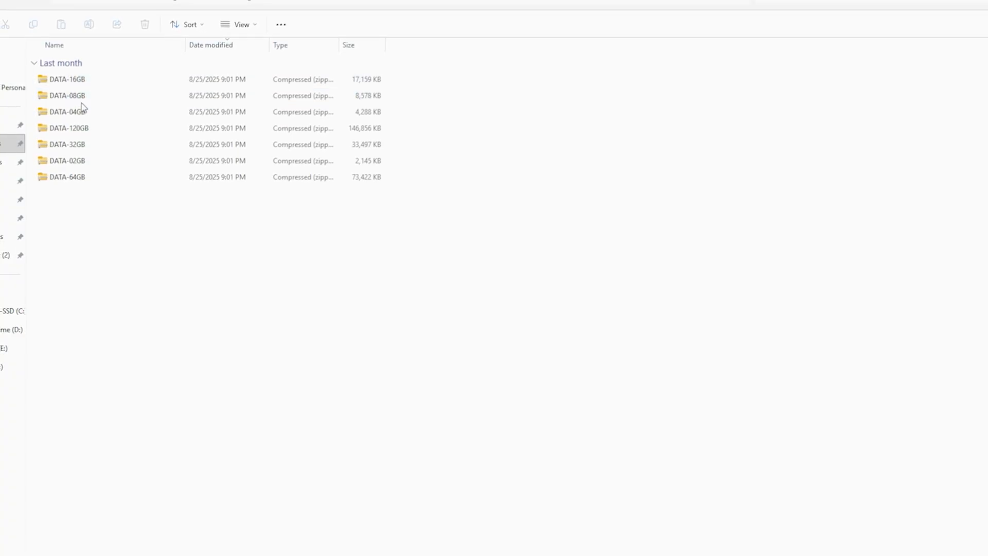
{"action": "left_click", "coordinate": [76, 179]}
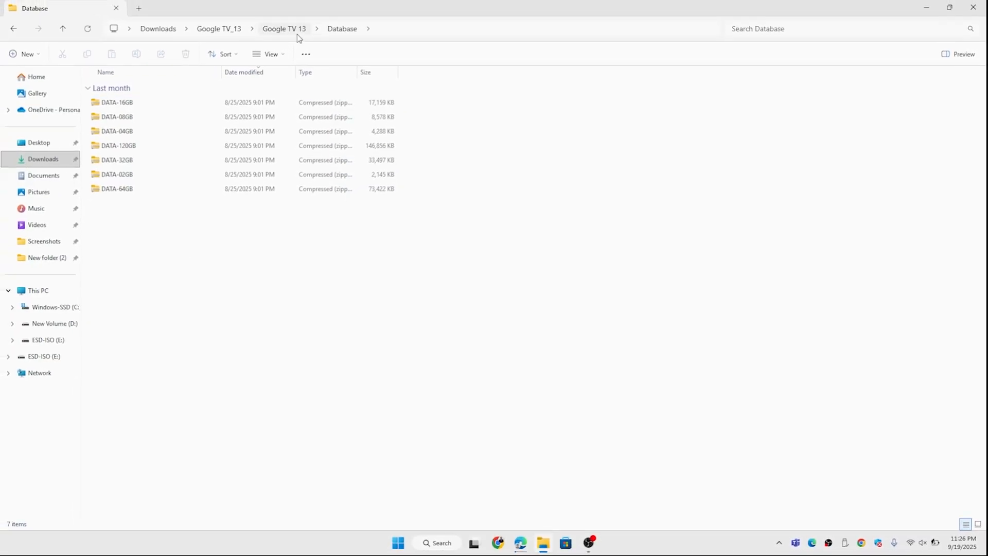
{"action": "left_click", "coordinate": [283, 28]}
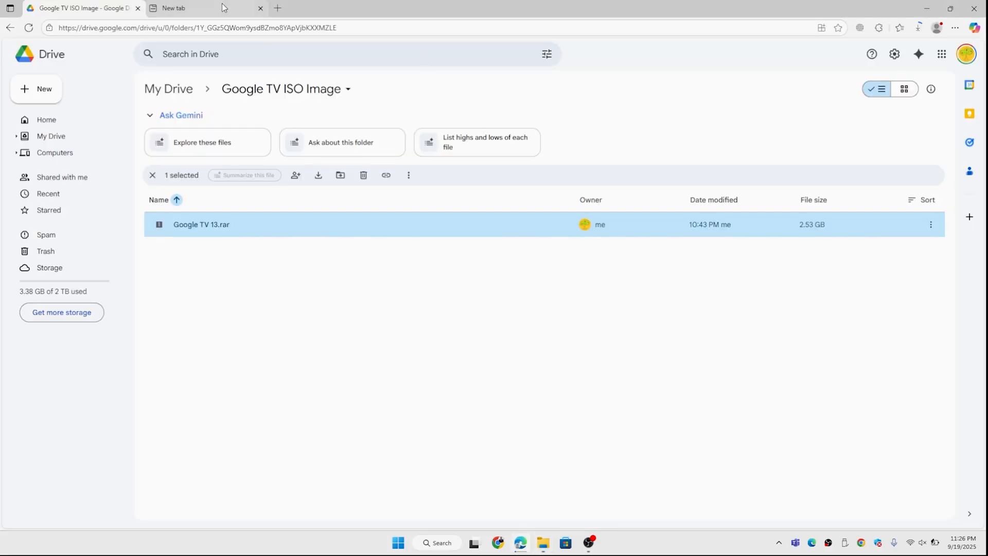
- Download rufus-4.9.exe from the official rufus.ie site and launch it
{"action": "type", "text": "rufu"}
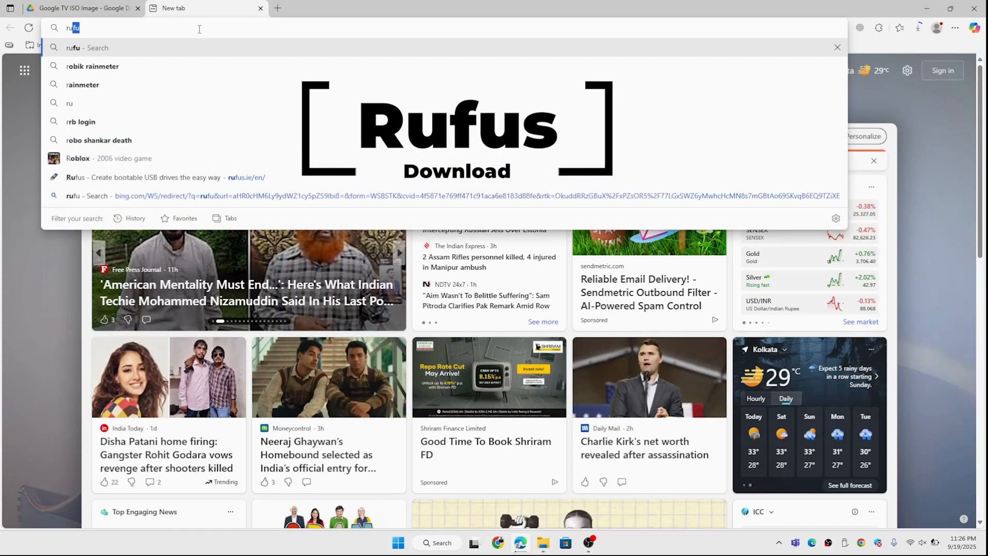
{"action": "key", "text": "Backspace"}
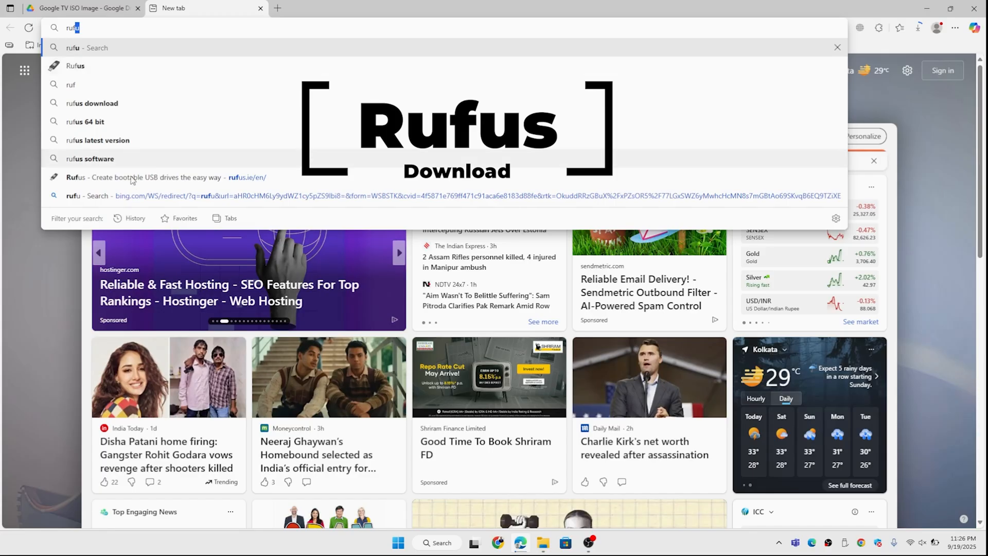
{"action": "left_click", "coordinate": [149, 177]}
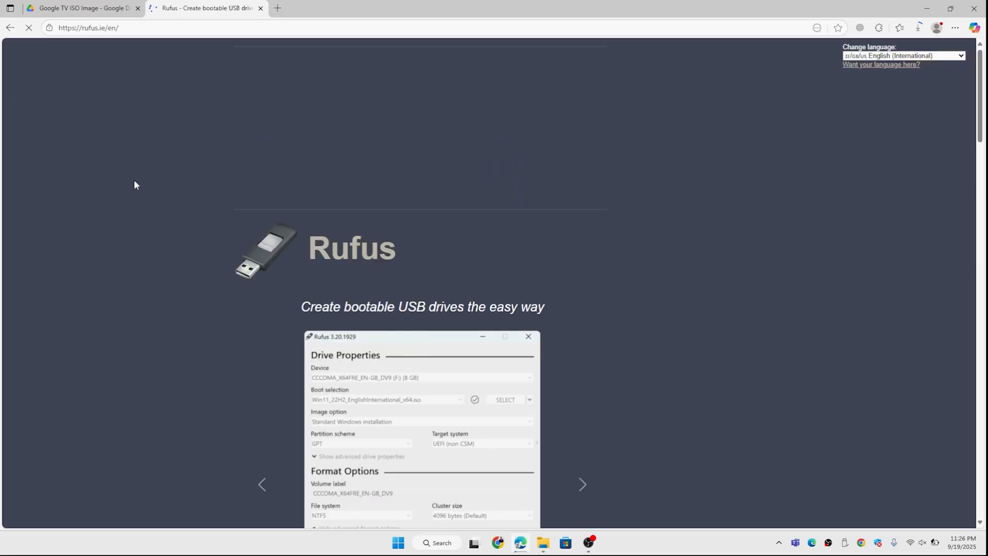
{"action": "scroll", "scroll_direction": "down", "scroll_amount": 3}
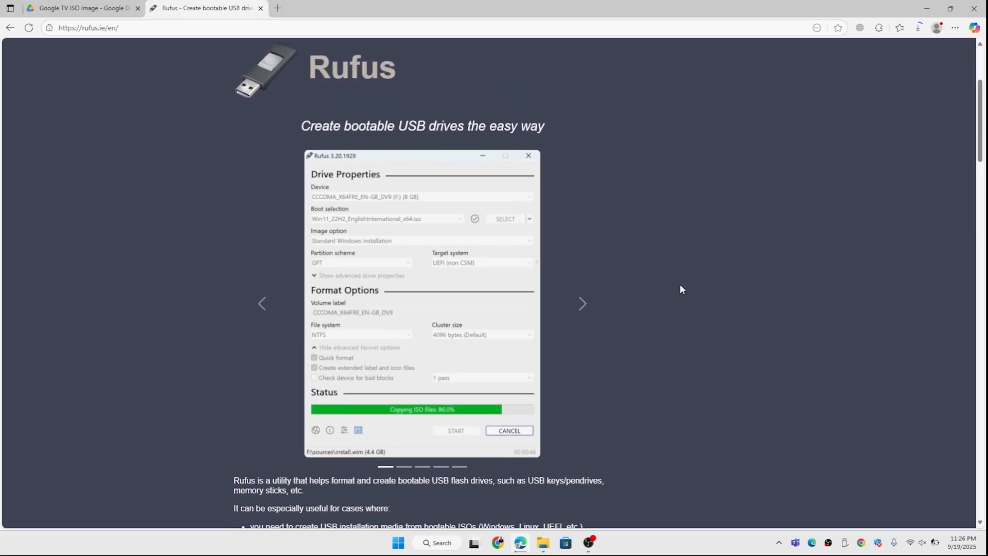
{"action": "scroll", "scroll_direction": "down", "scroll_amount": 3}
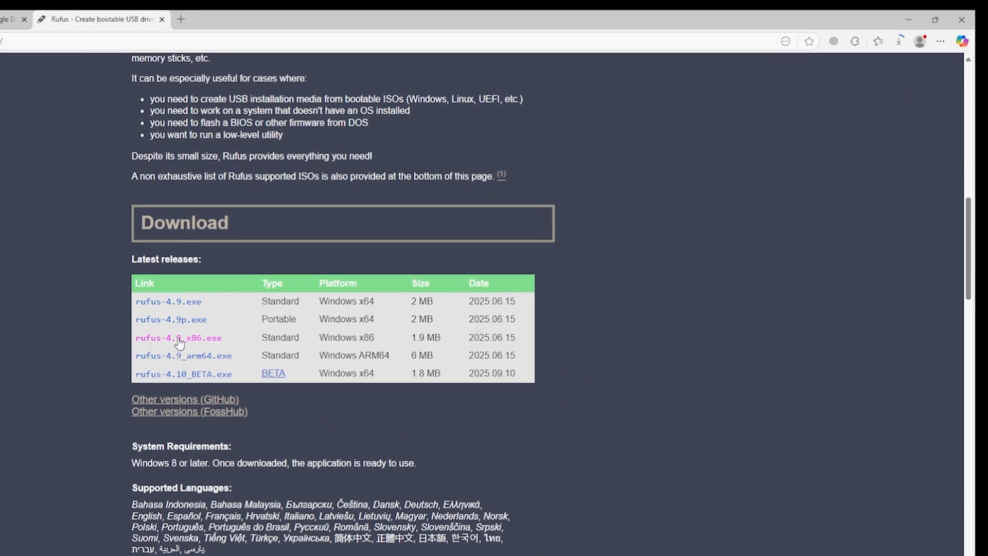
{"action": "scroll", "scroll_direction": "down", "scroll_amount": 3}
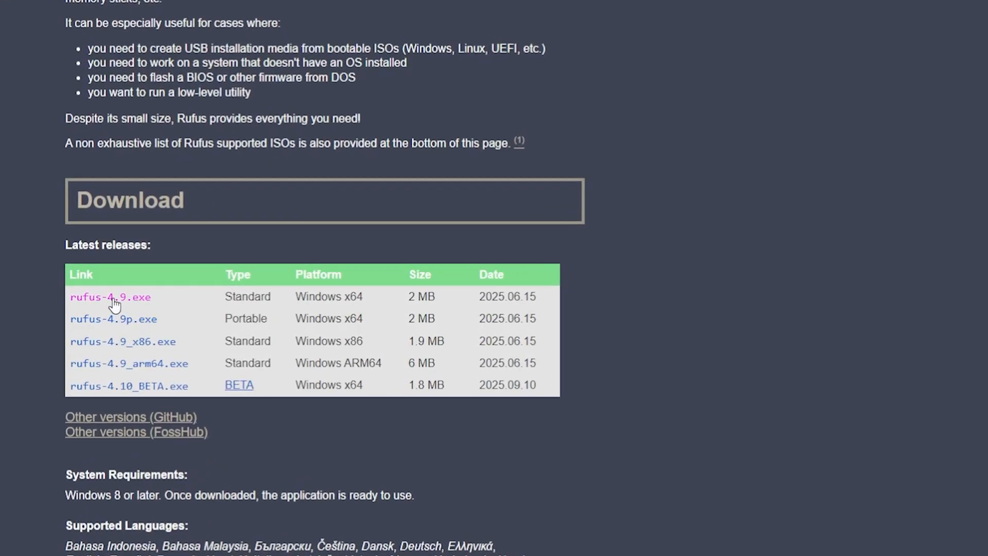
{"action": "left_click", "coordinate": [110, 297]}
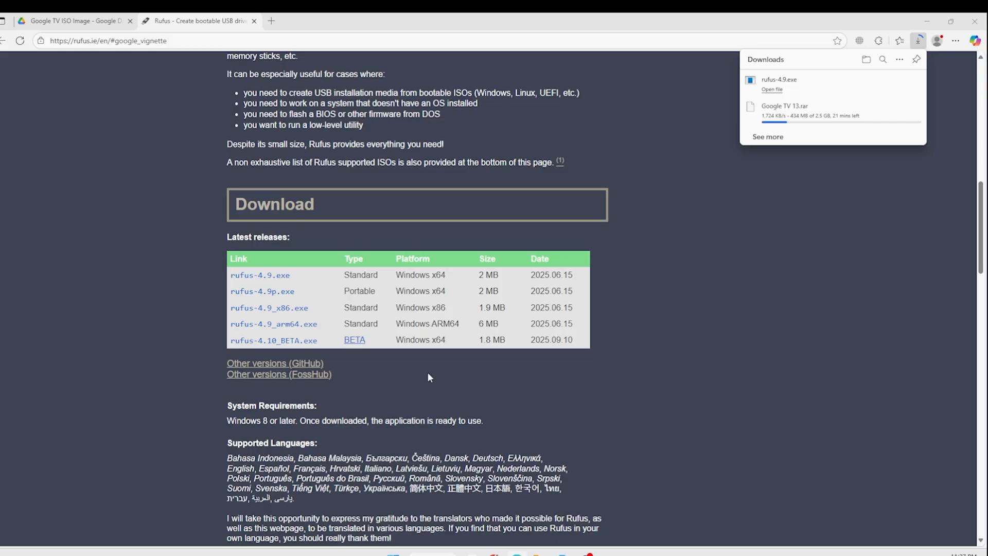
{"action": "left_click", "coordinate": [427, 377]}
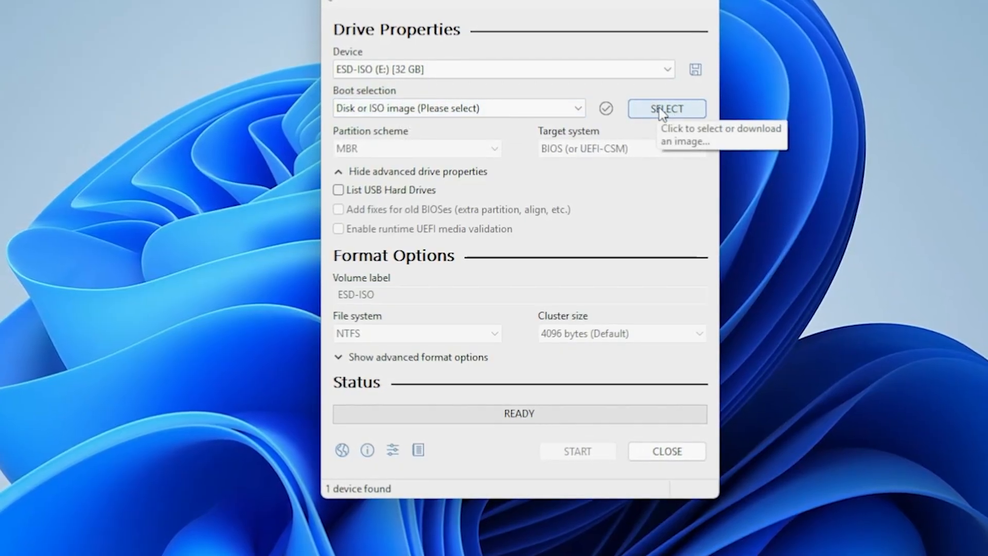
- Load GoogleTV 13.iso from Downloads > Google TV_13 as the Rufus boot image
{"action": "left_click", "coordinate": [666, 109]}
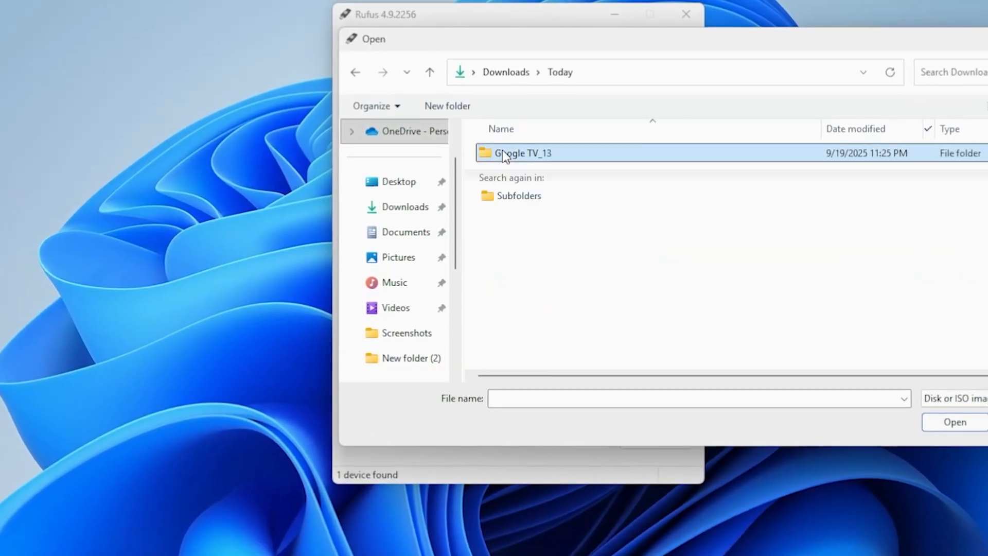
{"action": "double_click", "coordinate": [523, 153]}
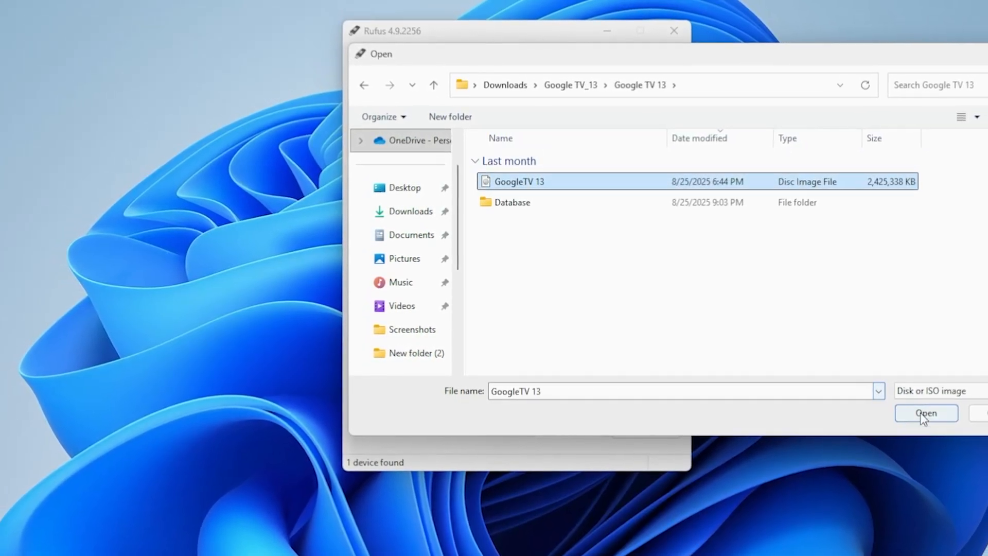
{"action": "left_click", "coordinate": [926, 413]}
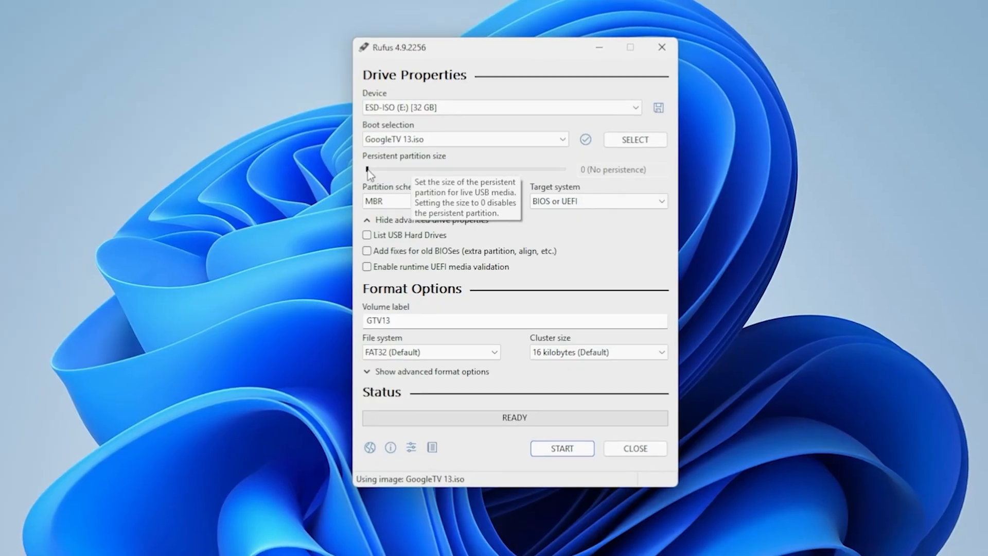
- Set 27 GB persistence, GPT partition scheme and volume label 'Boot', then start writing
{"action": "left_click_drag", "start_coordinate": [370, 169], "coordinate": [560, 173]}
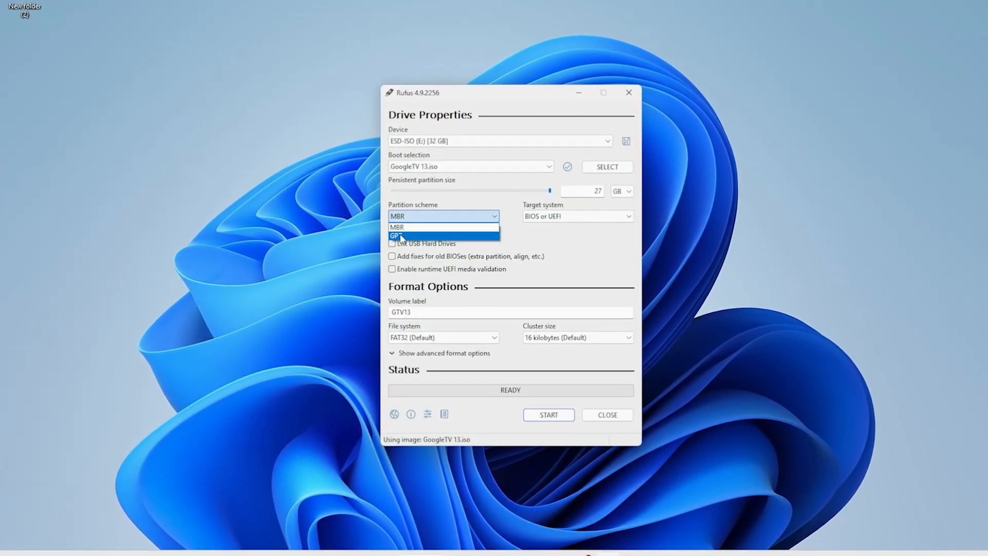
{"action": "left_click", "coordinate": [395, 235]}
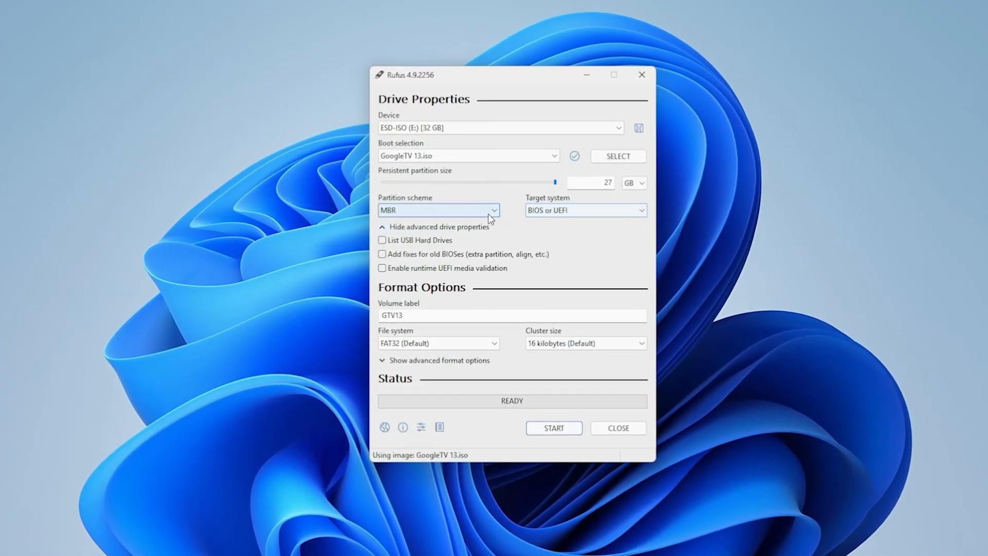
{"action": "left_click", "coordinate": [438, 210]}
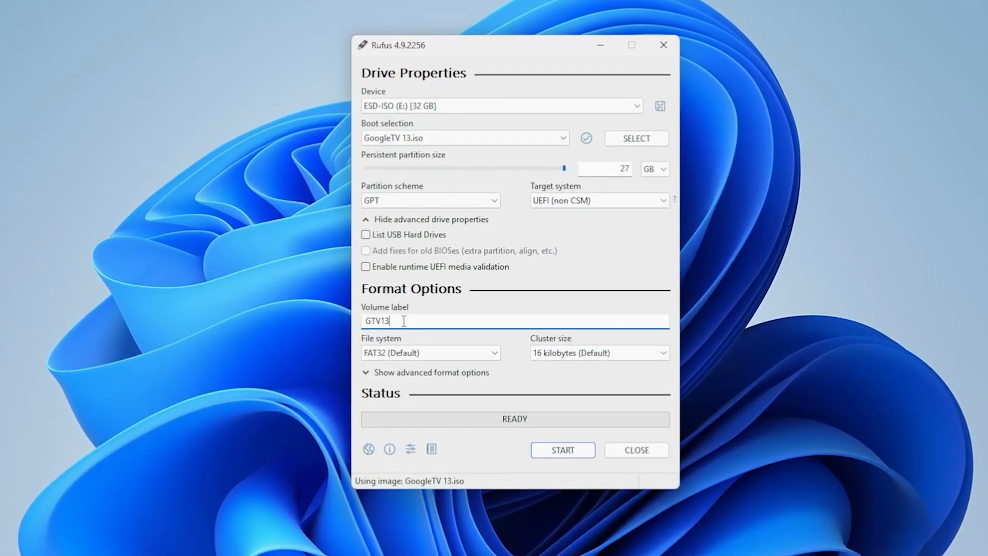
{"action": "type", "text": "Boo"}
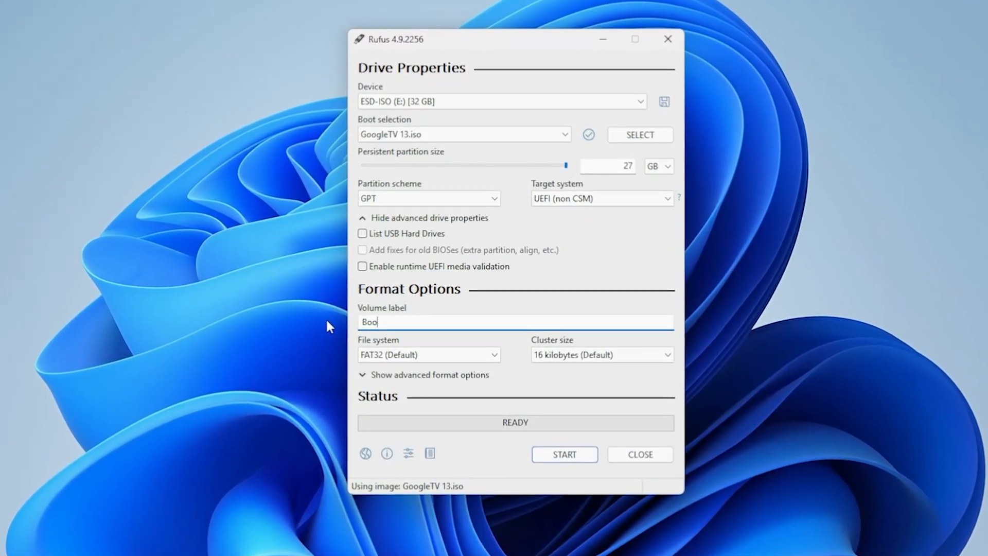
{"action": "type", "text": "t"}
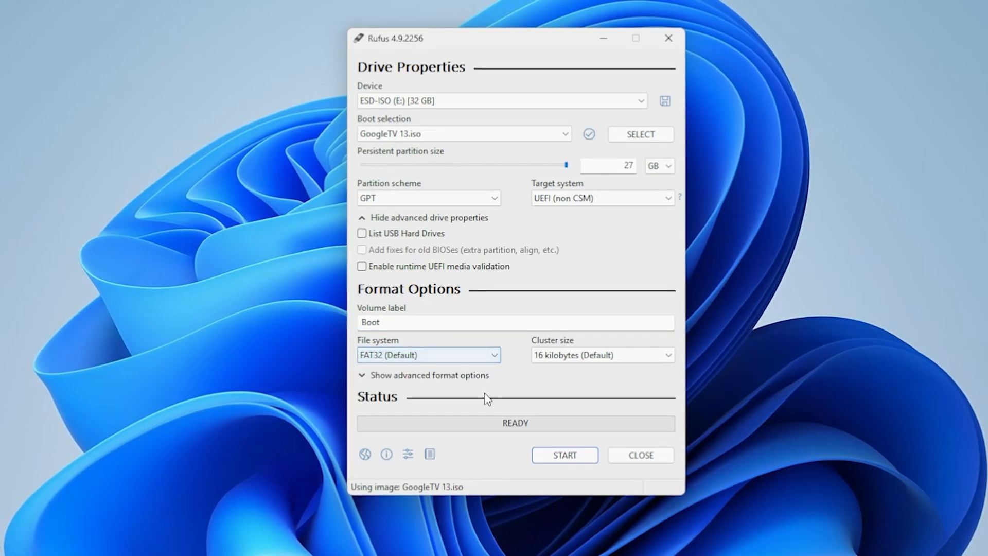
{"action": "left_click", "coordinate": [564, 454]}
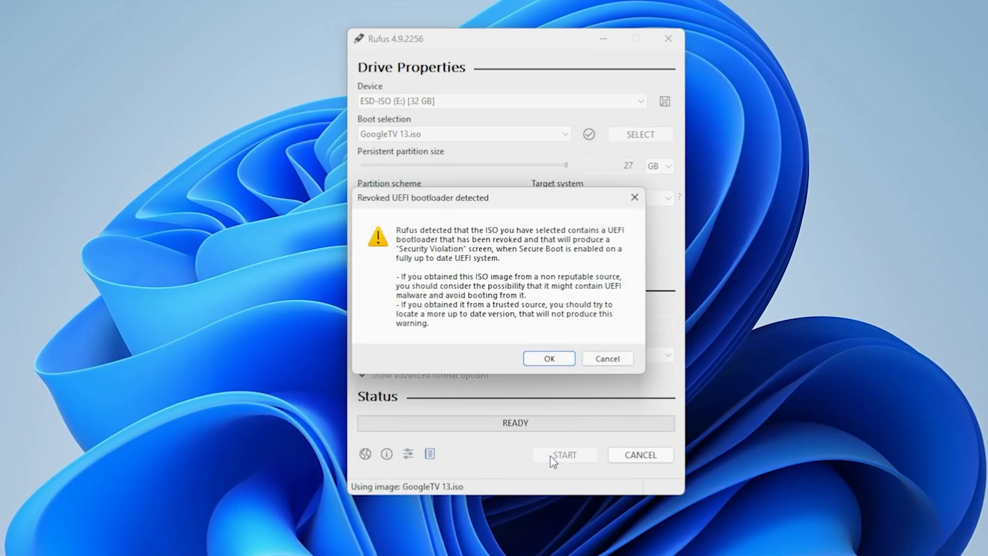
- Accept the revoked UEFI bootloader warning, let the write reach Ready, then close Rufus
{"action": "left_click", "coordinate": [548, 358]}
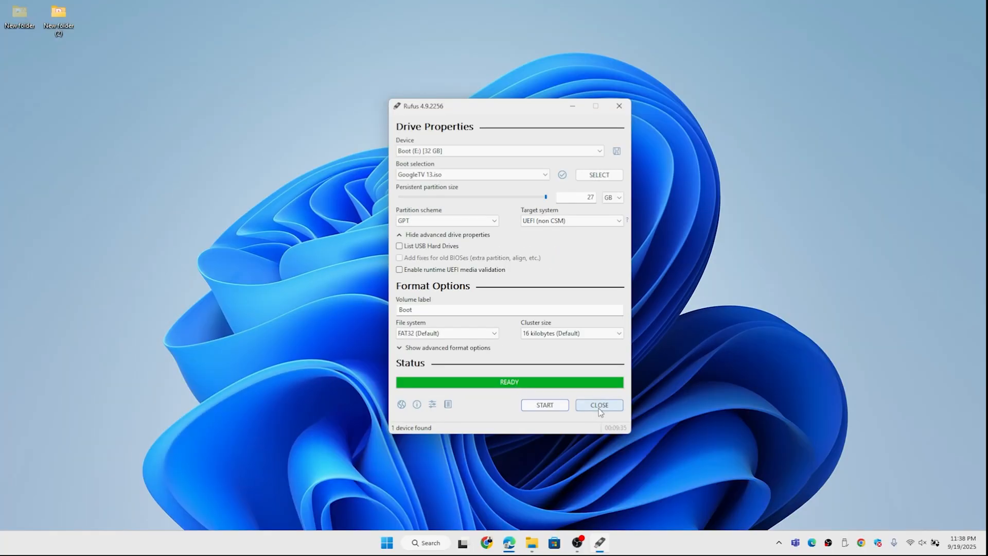
{"action": "left_click", "coordinate": [598, 405]}
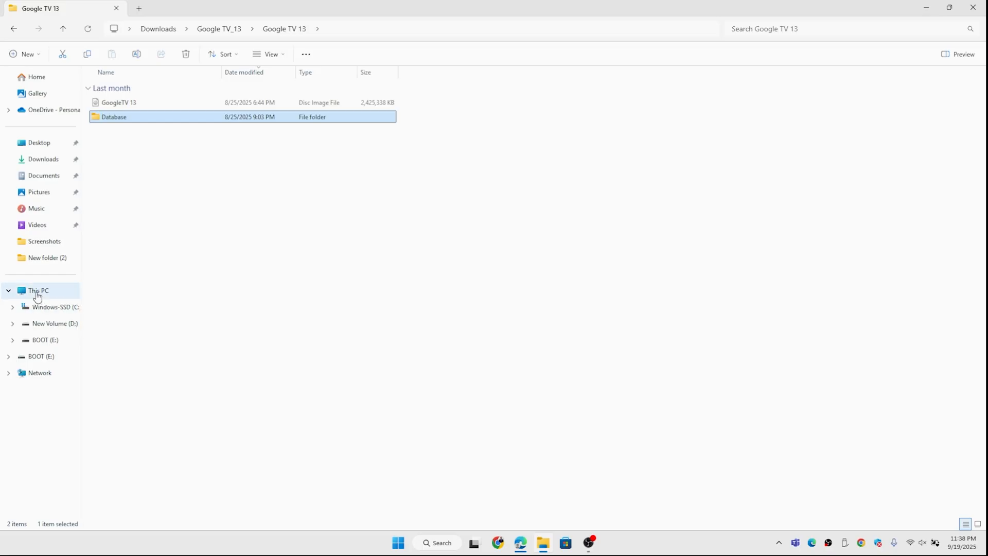
- Check the Boot (E:) drive's files, return to This PC, and search 'par' for partitioning
{"action": "left_click", "coordinate": [44, 339]}
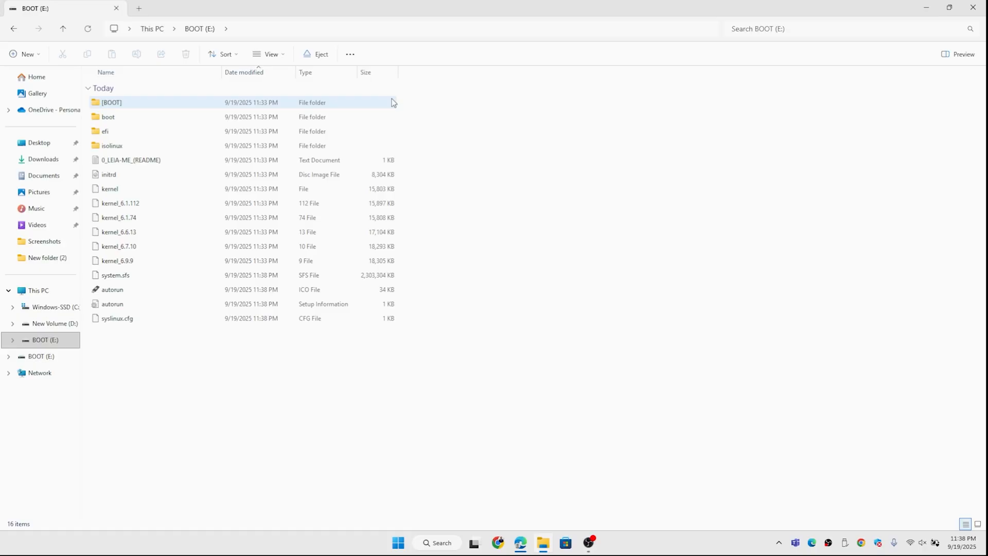
{"action": "left_click", "coordinate": [205, 363]}
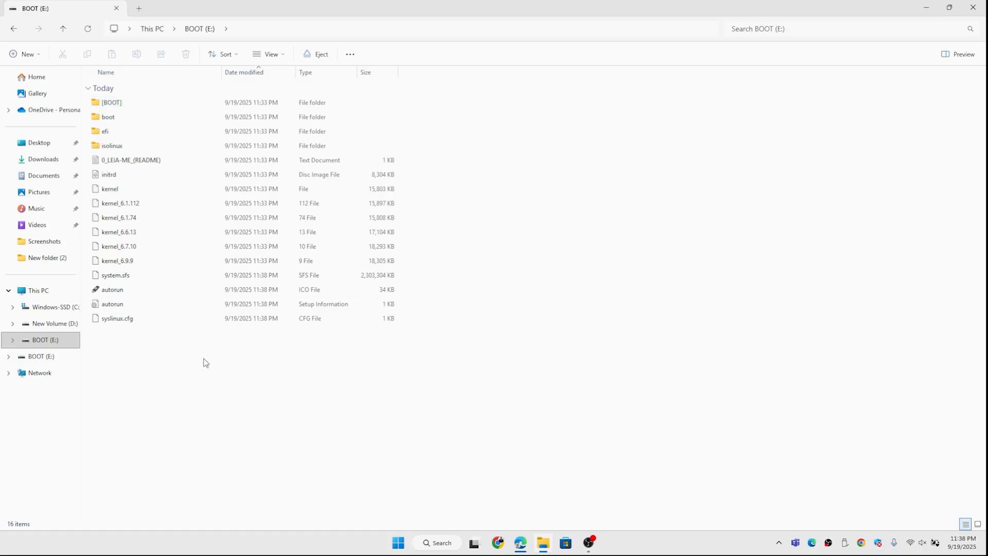
{"action": "mouse_move", "coordinate": [138, 354]}
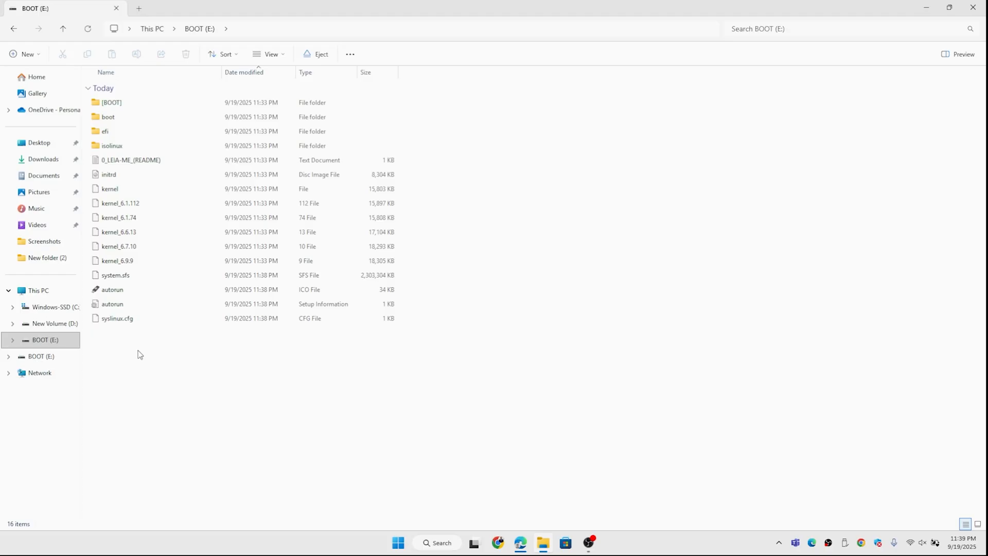
{"action": "left_click", "coordinate": [39, 290]}
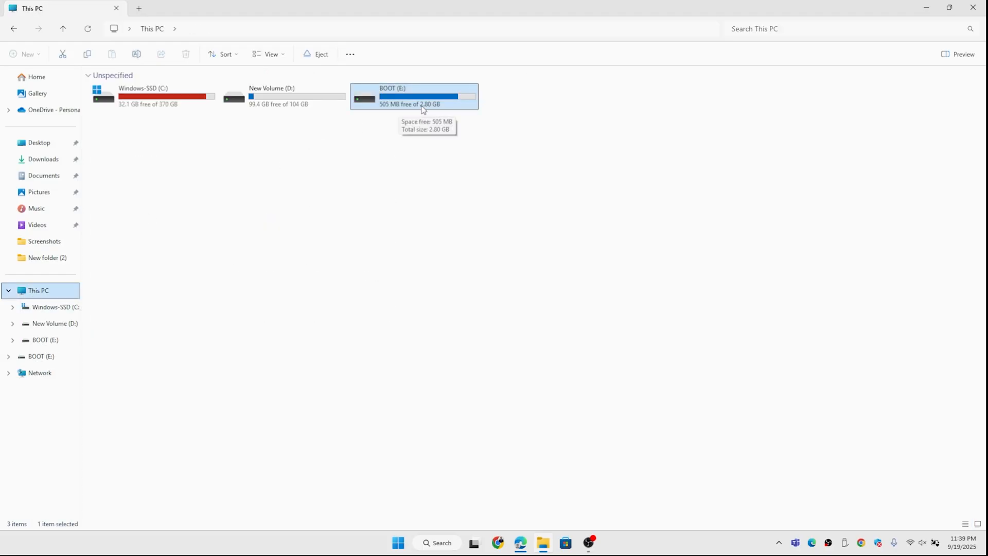
{"action": "mouse_move", "coordinate": [401, 508]}
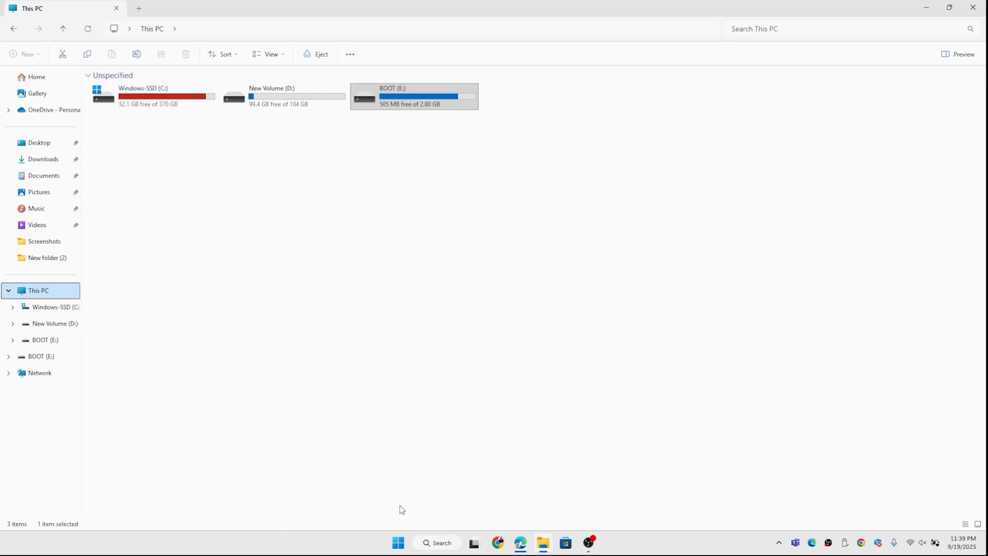
{"action": "type", "text": "par"}
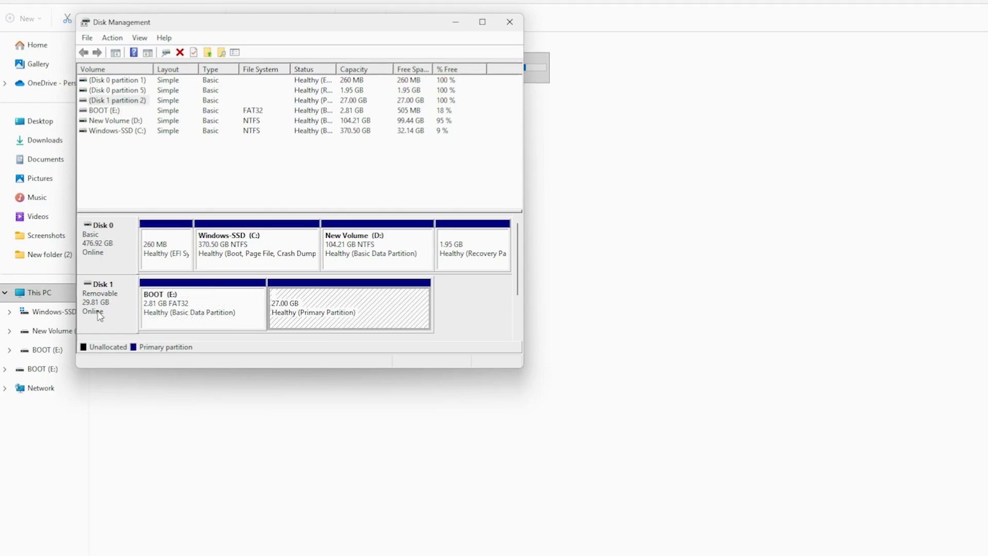
- Open the options for Disk 1's 27 GB partition to delete it and create a new volume
{"action": "right_click", "coordinate": [348, 309]}
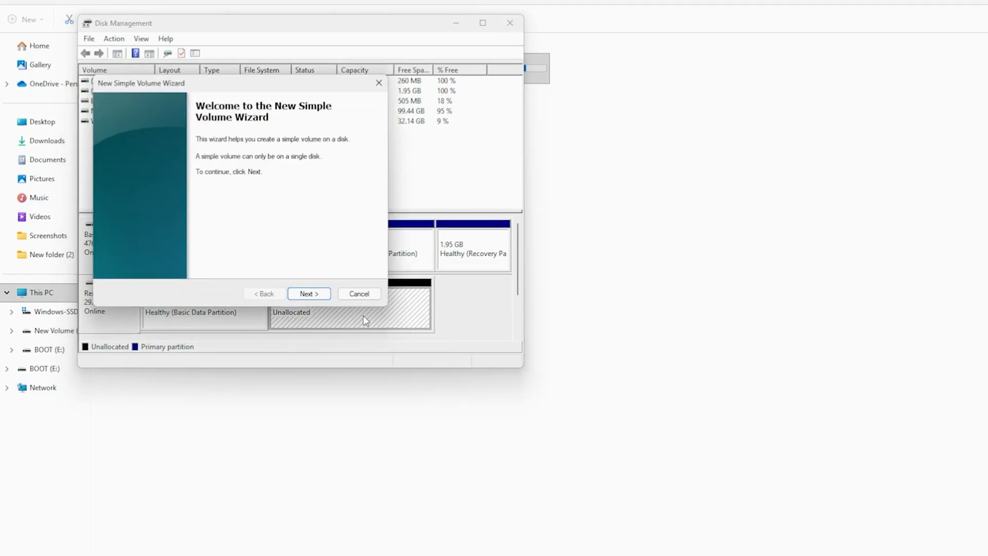
- Create a 27647 MB FAT32 volume on drive F labelled 'Google TV' through the wizard
{"action": "left_click", "coordinate": [309, 294]}
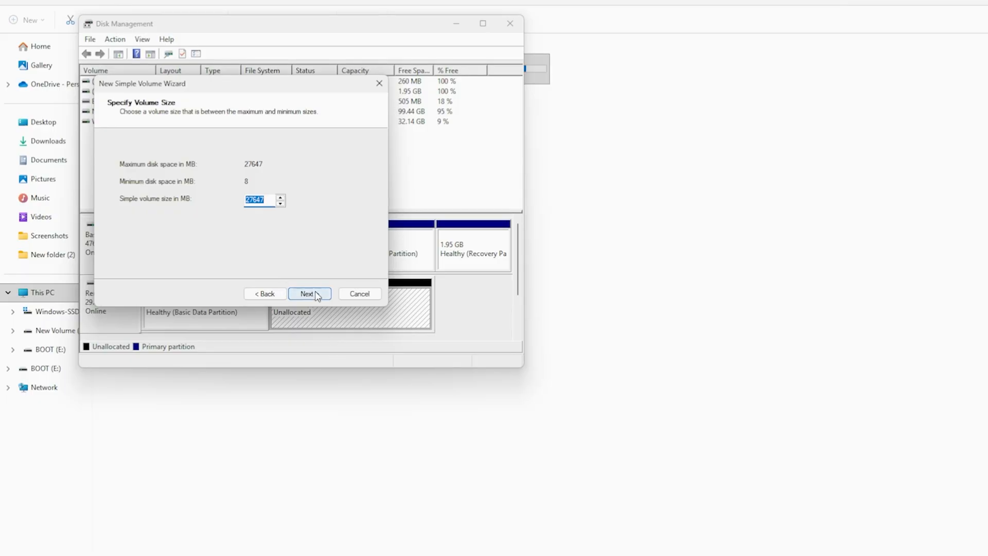
{"action": "left_click", "coordinate": [310, 294]}
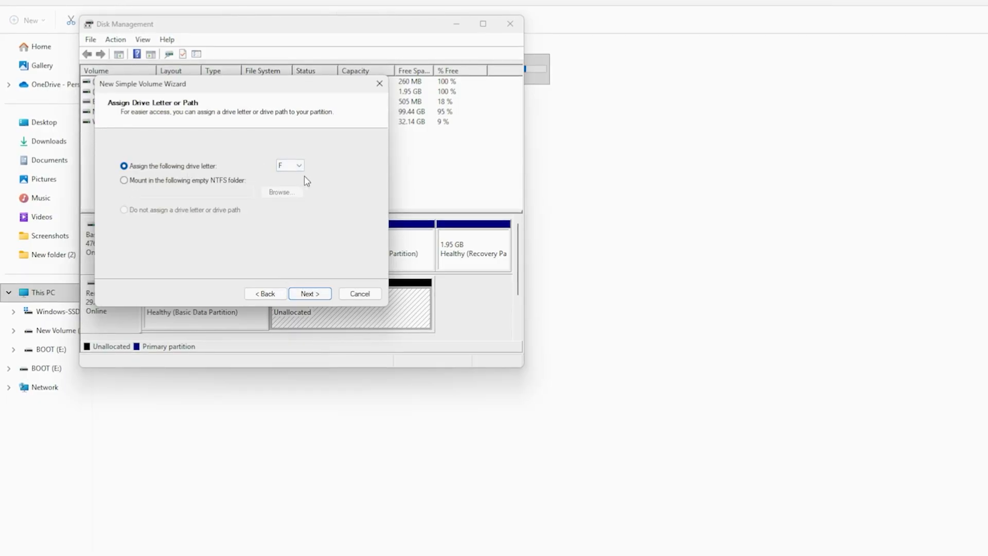
{"action": "left_click", "coordinate": [309, 293]}
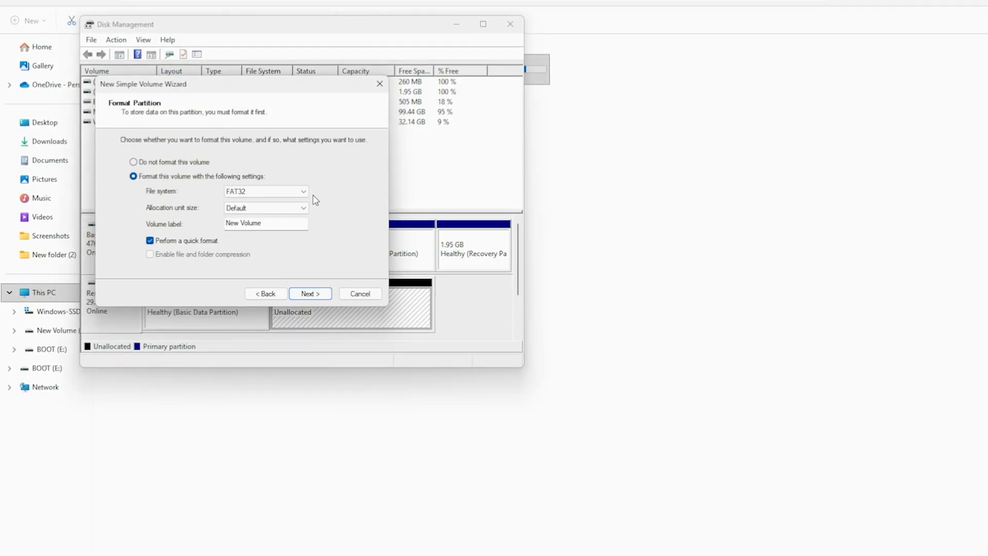
{"action": "left_click", "coordinate": [265, 208]}
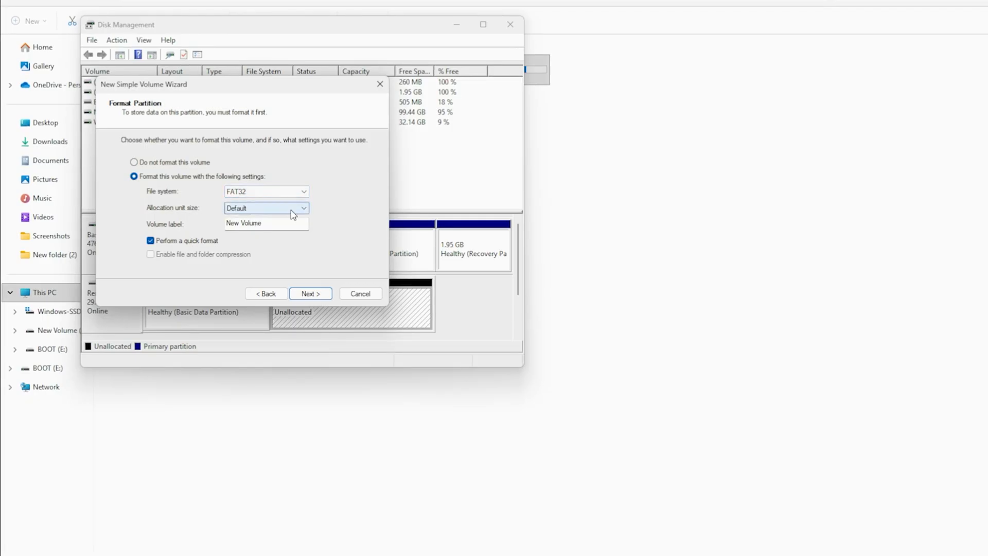
{"action": "left_click", "coordinate": [265, 208]}
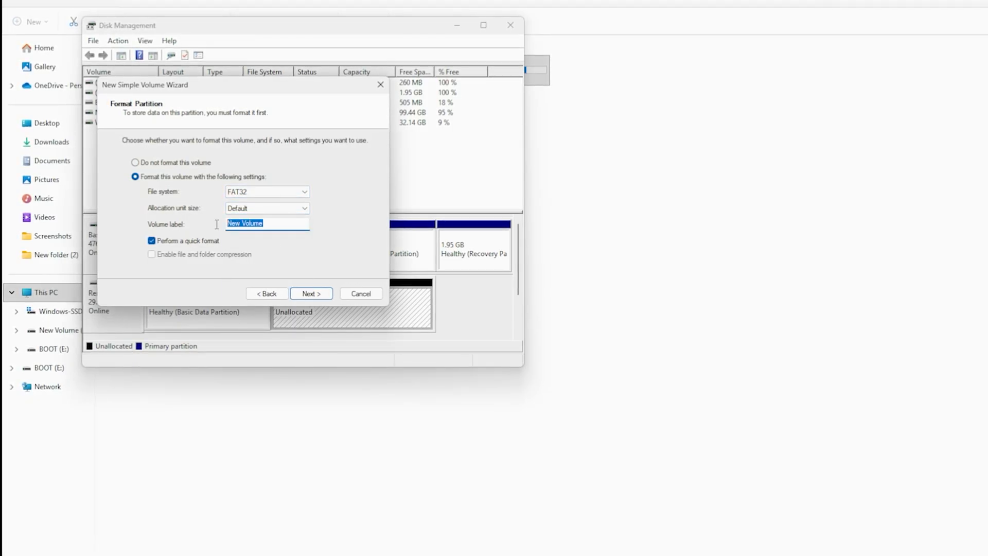
{"action": "type", "text": "B"}
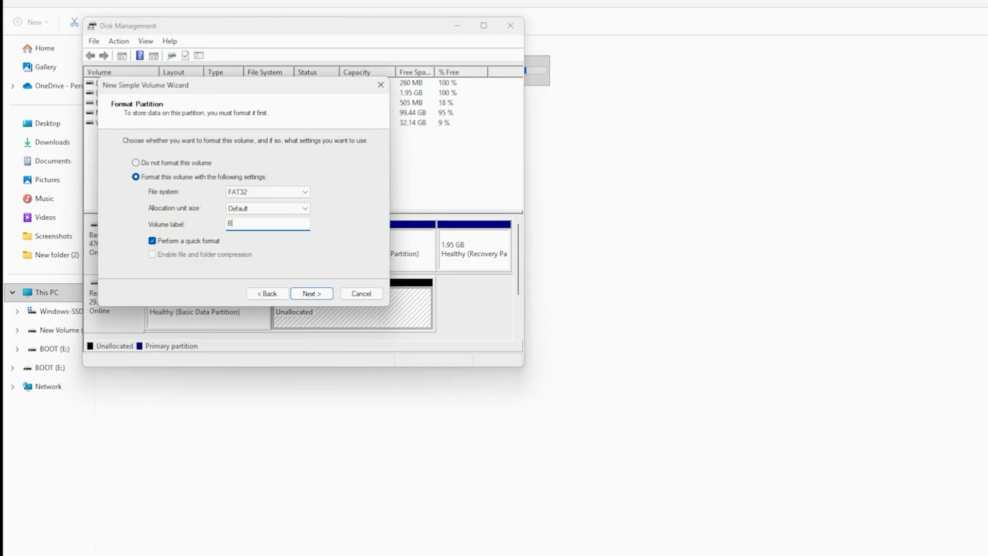
{"action": "key", "text": "Backspace"}
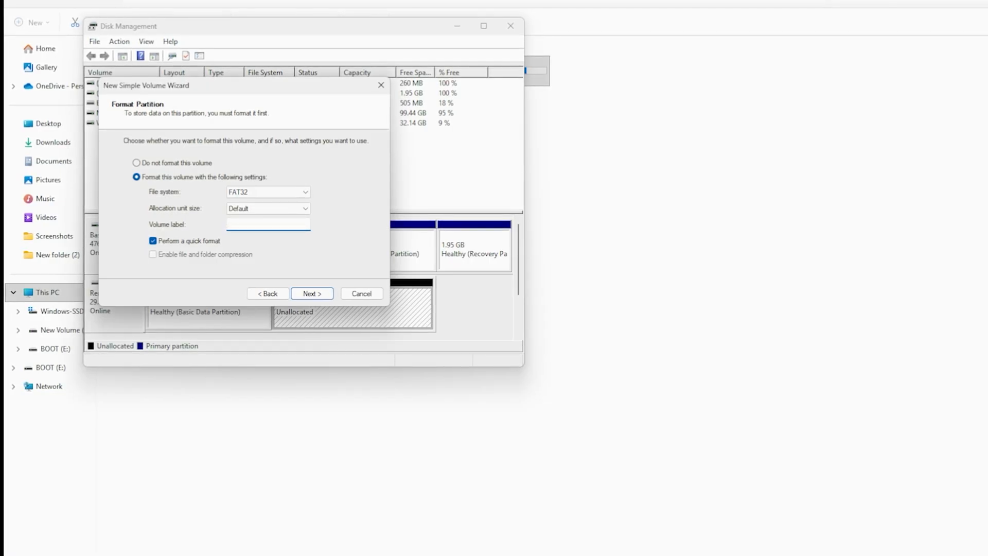
{"action": "type", "text": "Google TV"}
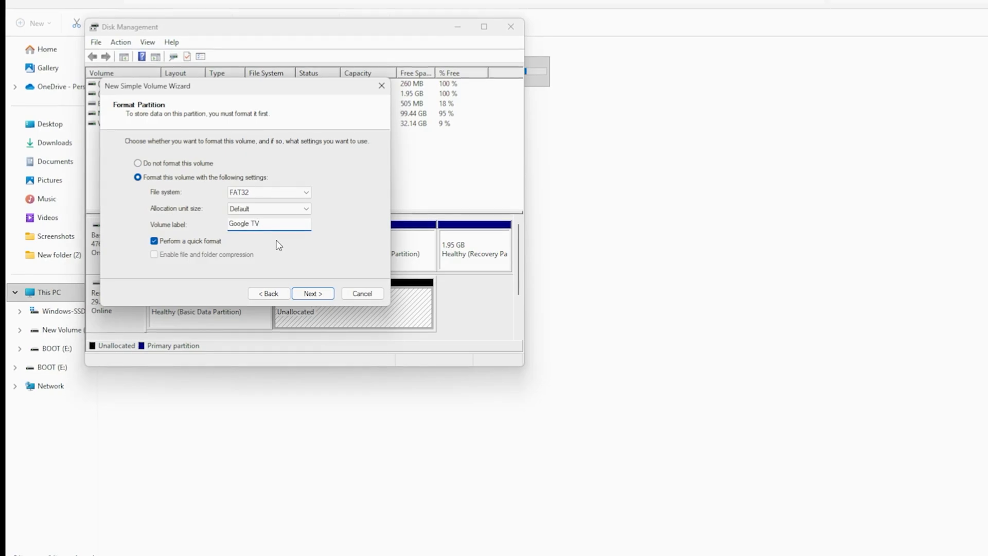
{"action": "left_click", "coordinate": [313, 293]}
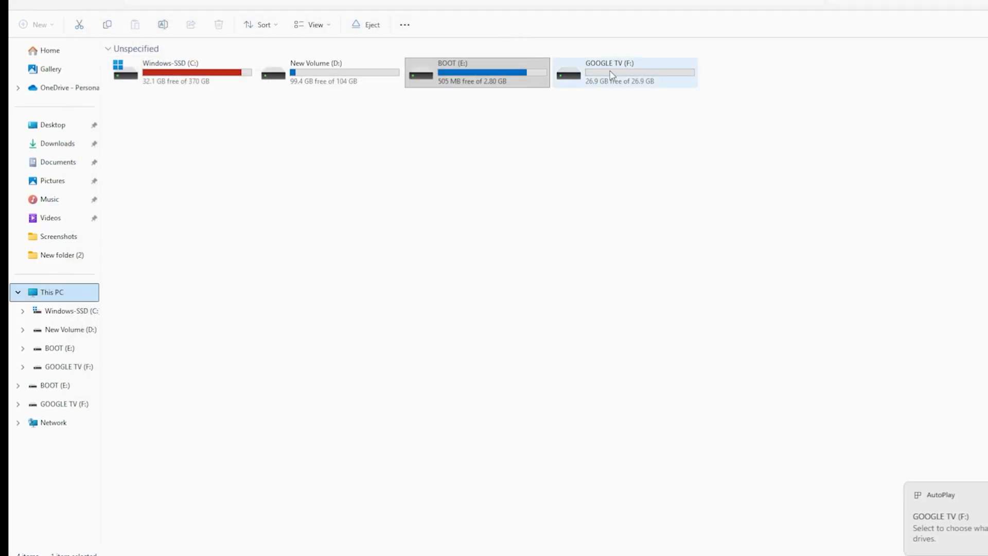
- Move the 2.3 GB system.sfs from BOOT (E:) onto the GOOGLE TV (F:) drive
{"action": "double_click", "coordinate": [610, 71]}
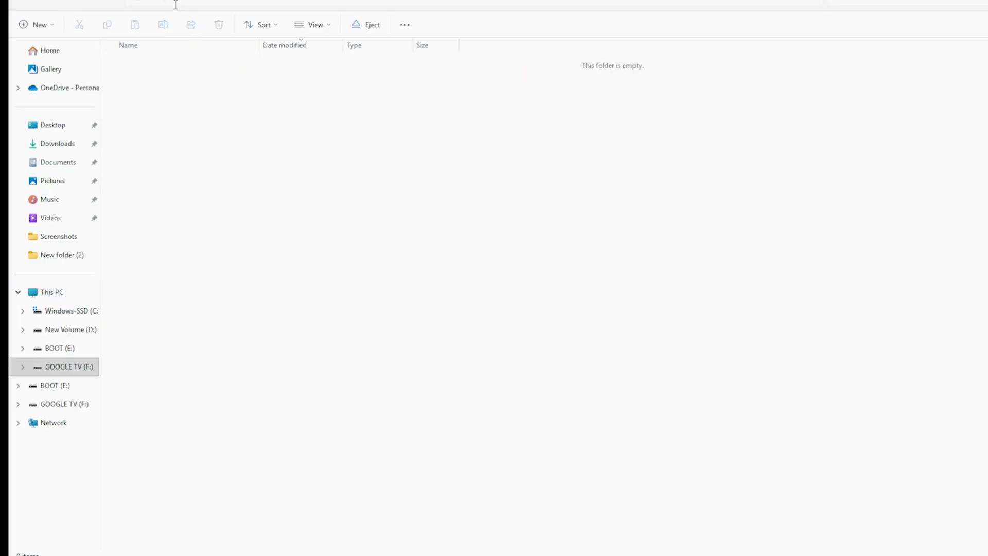
{"action": "left_click", "coordinate": [58, 348]}
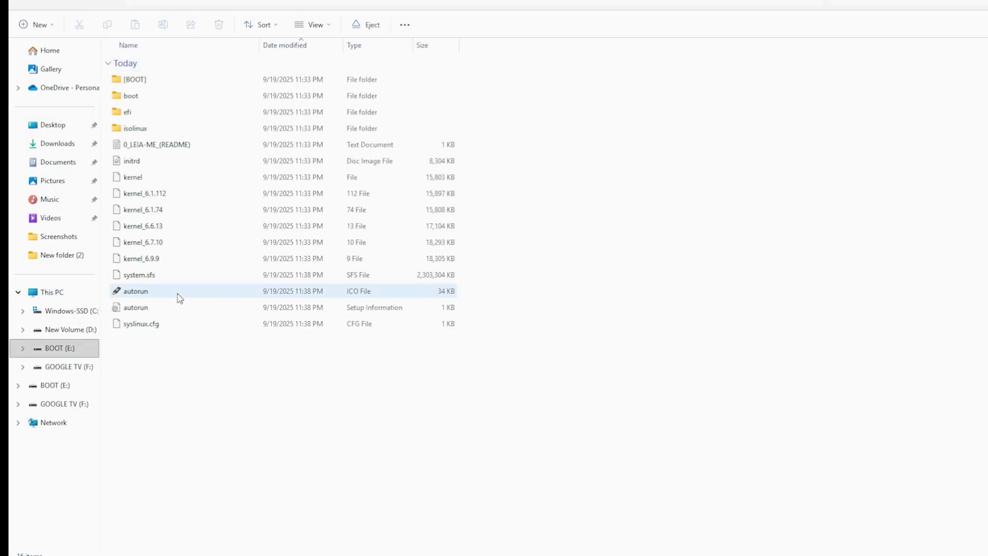
{"action": "left_click", "coordinate": [141, 324]}
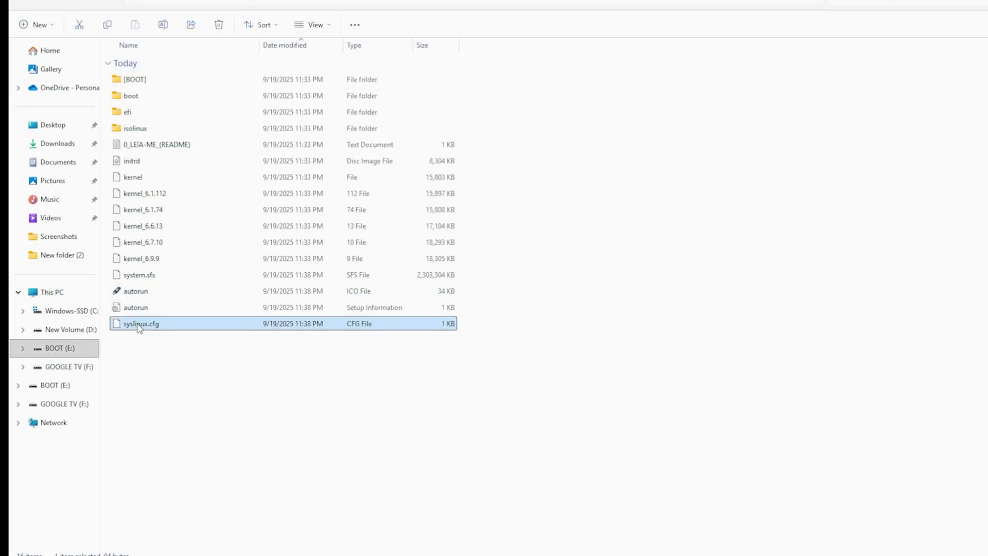
{"action": "left_click", "coordinate": [138, 275]}
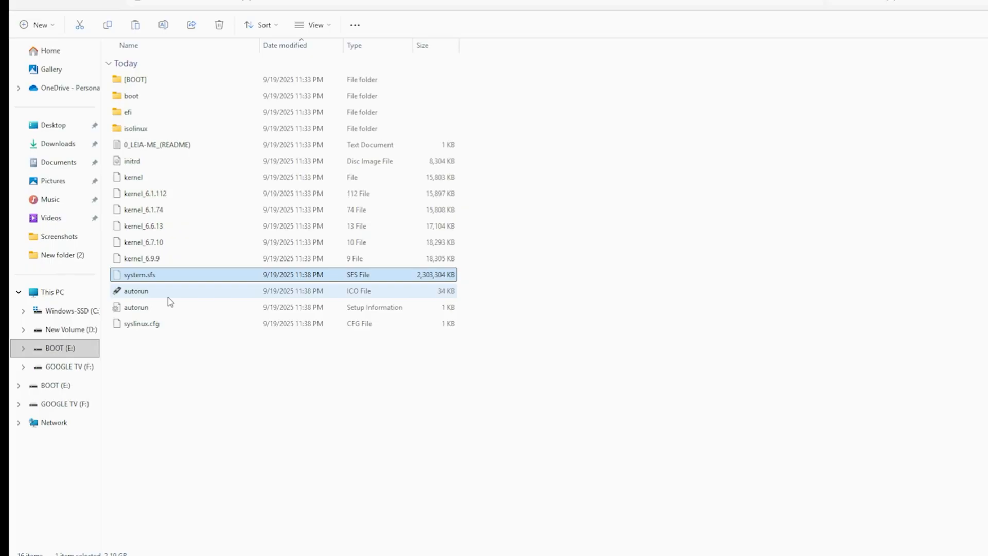
{"action": "left_click", "coordinate": [53, 292]}
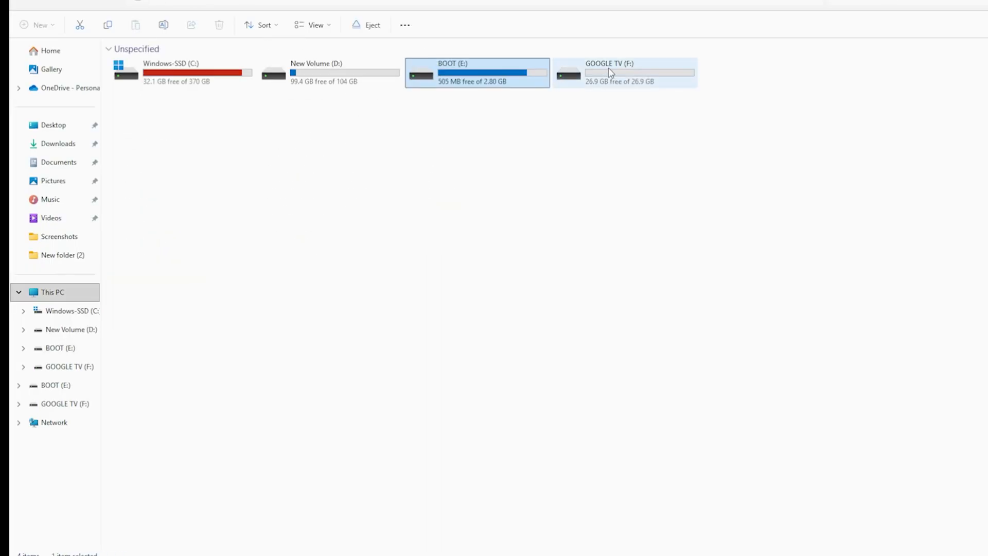
{"action": "double_click", "coordinate": [609, 72]}
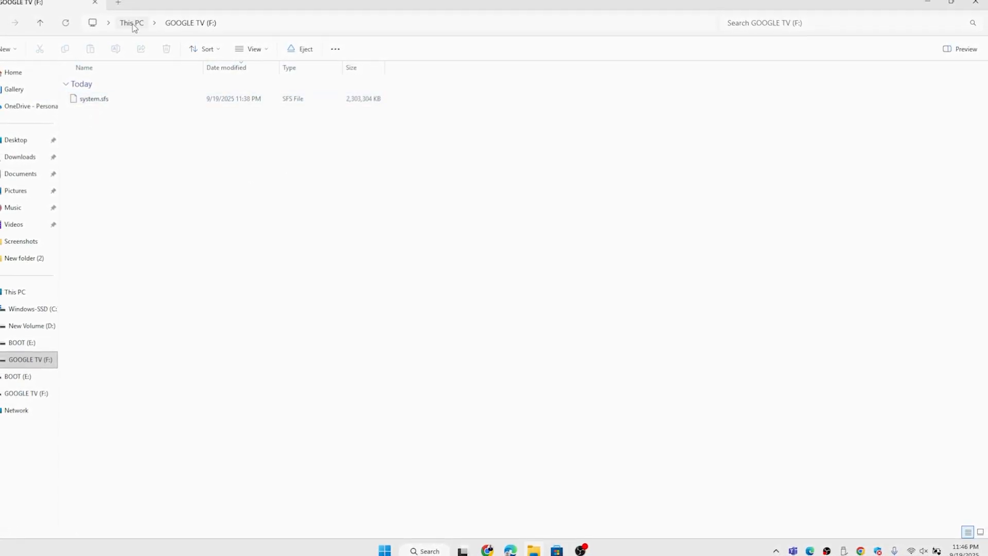
- Navigate to Downloads\Google TV 13\Database, filtering Downloads to files modified today
{"action": "left_click", "coordinate": [132, 22]}
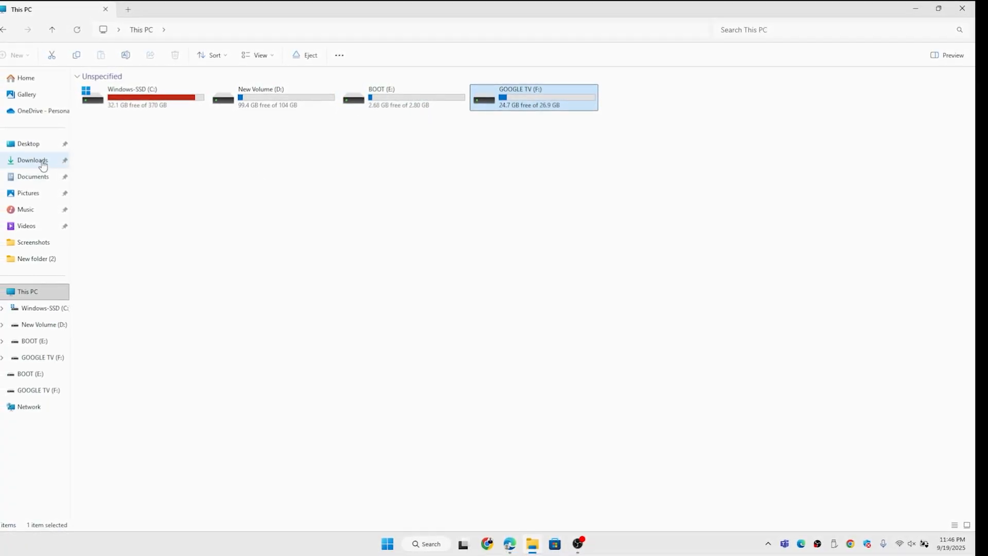
{"action": "left_click", "coordinate": [32, 160]}
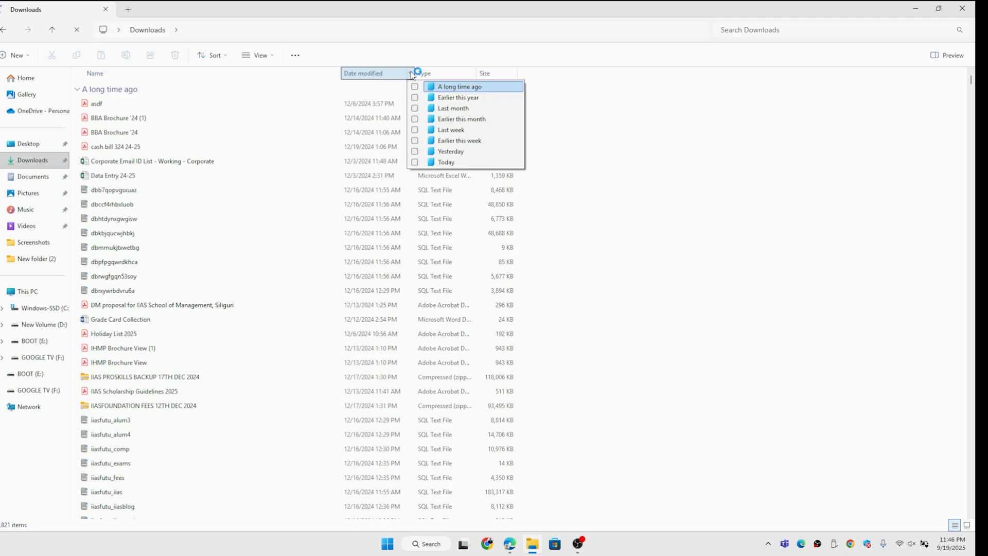
{"action": "left_click", "coordinate": [415, 162]}
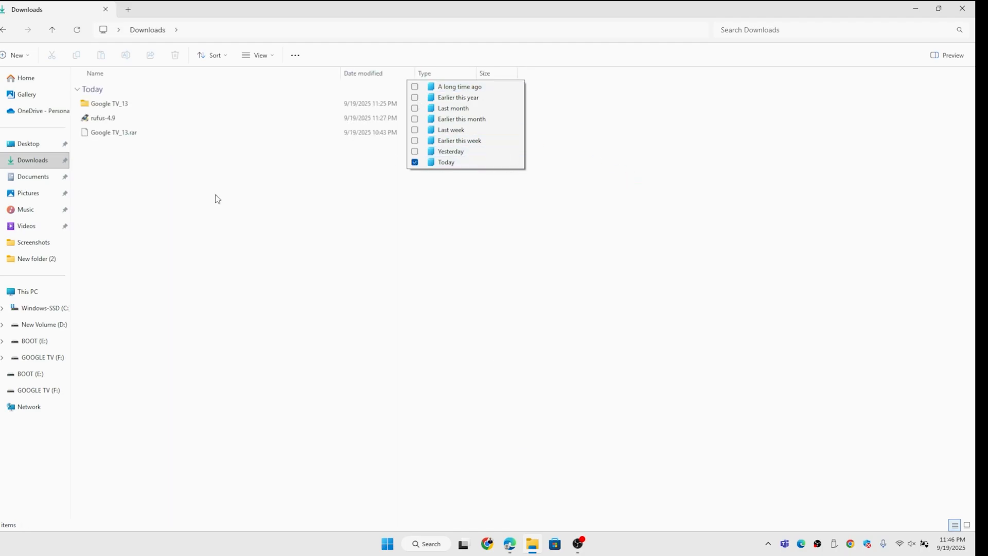
{"action": "left_click", "coordinate": [109, 104]}
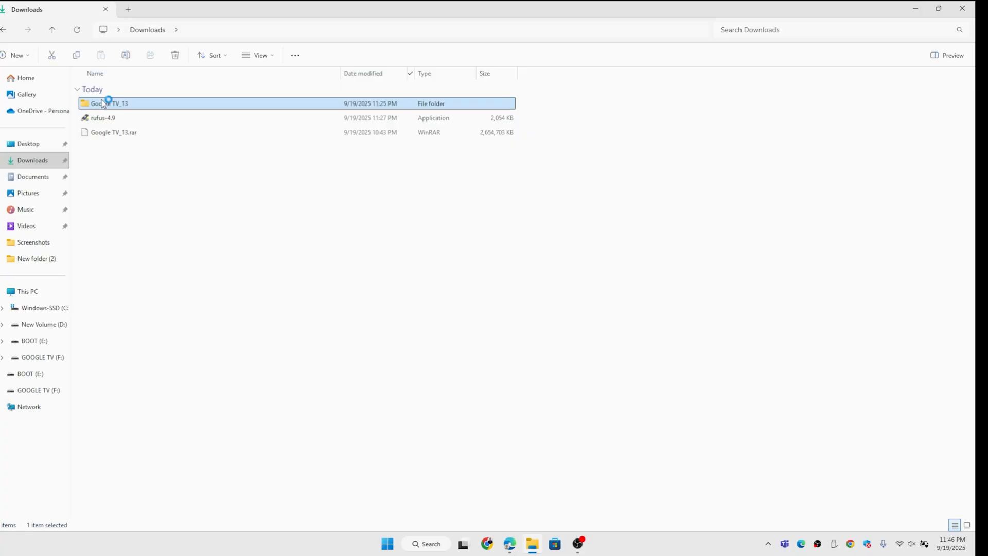
{"action": "double_click", "coordinate": [112, 103]}
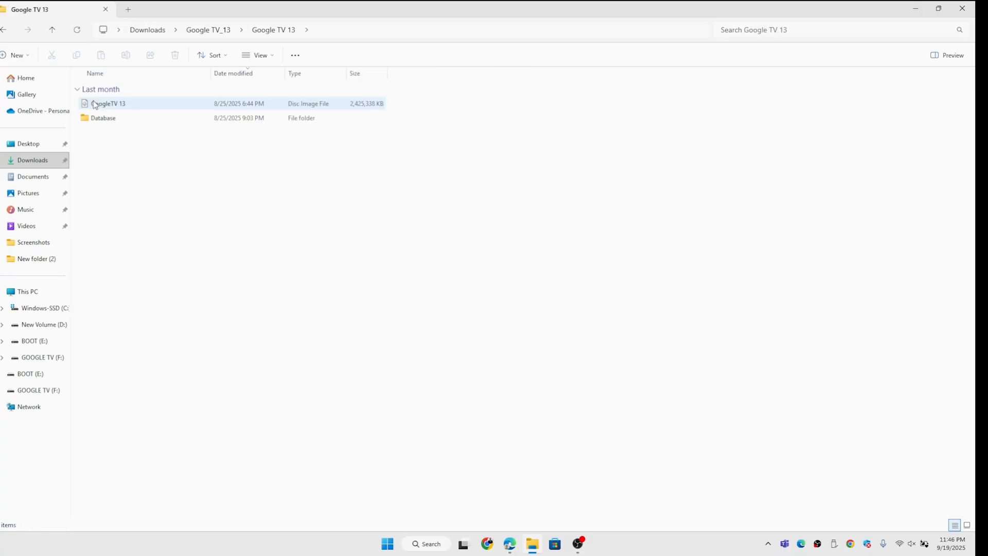
{"action": "double_click", "coordinate": [103, 118]}
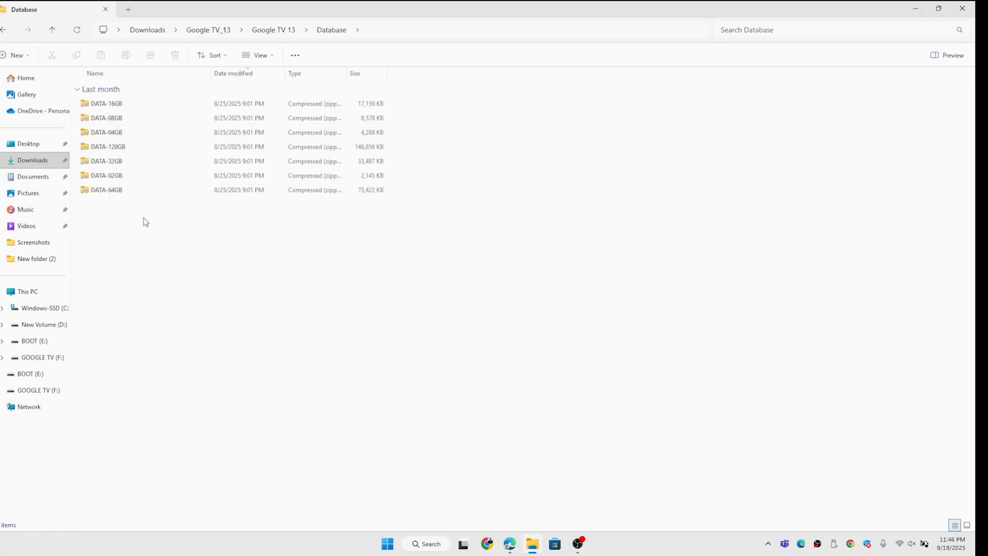
- Select the DATA-04GB archive meant for the USB drive among the data archives
{"action": "left_click", "coordinate": [106, 118]}
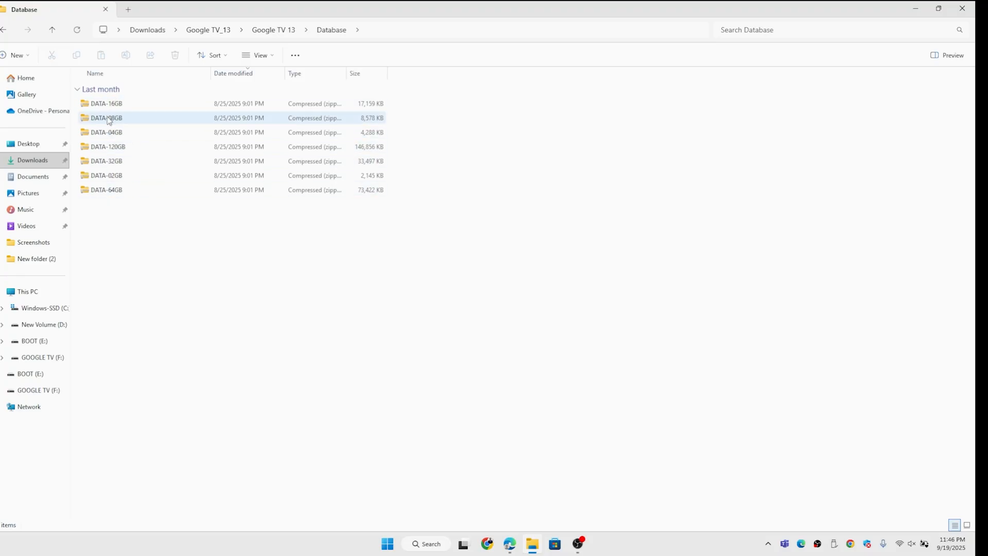
{"action": "left_click", "coordinate": [107, 146]}
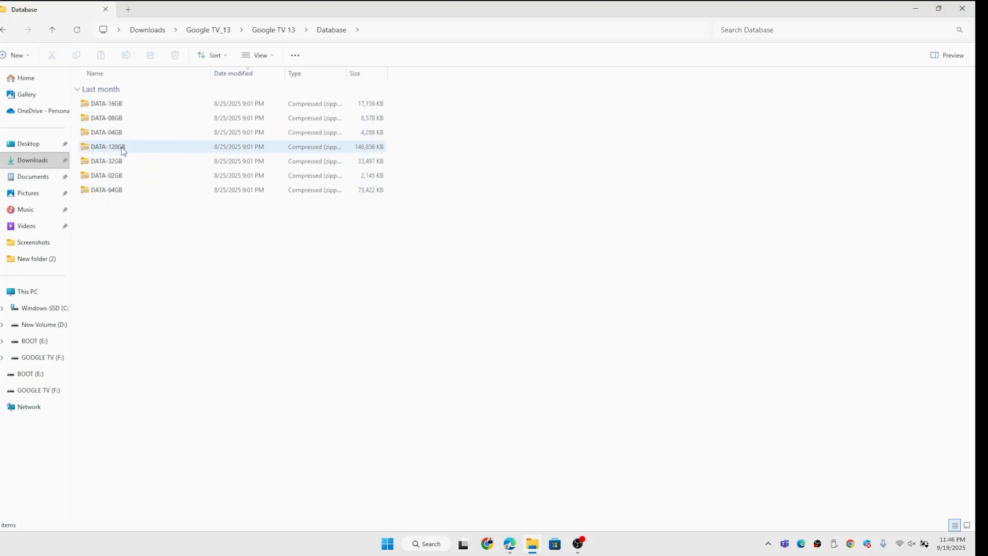
{"action": "left_click", "coordinate": [107, 190]}
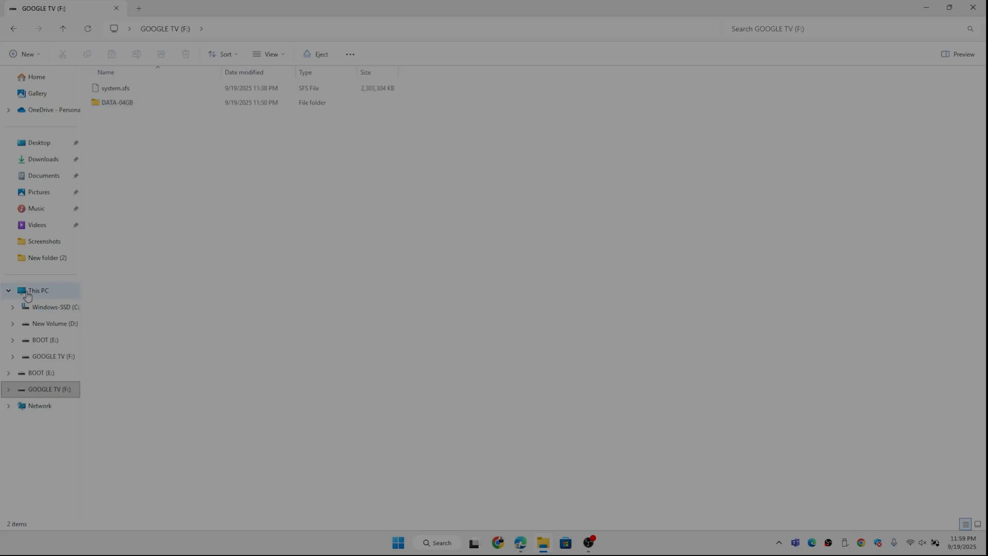
- From This PC, eject the Cruzer Force USB stick via Safely Remove Hardware
{"action": "left_click", "coordinate": [38, 290]}
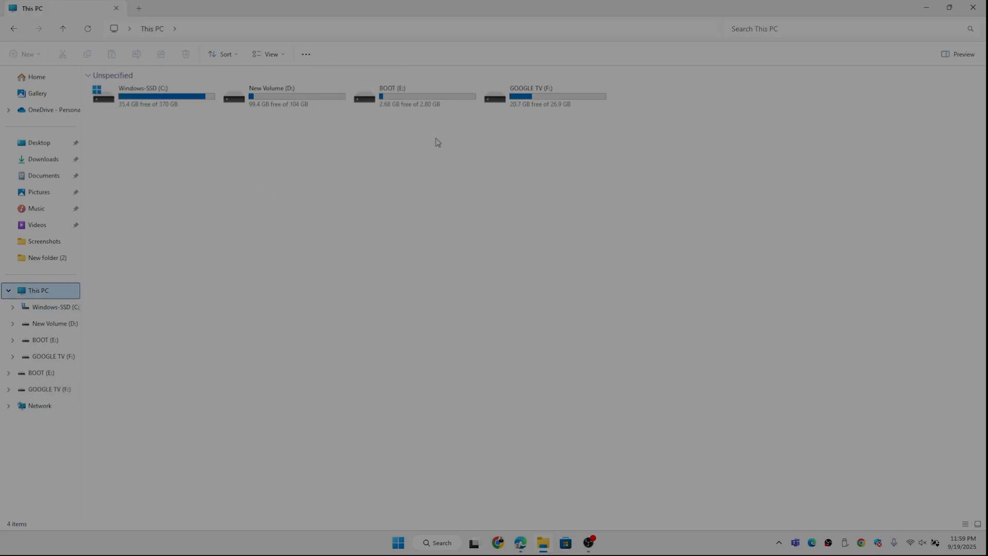
{"action": "mouse_move", "coordinate": [541, 96]}
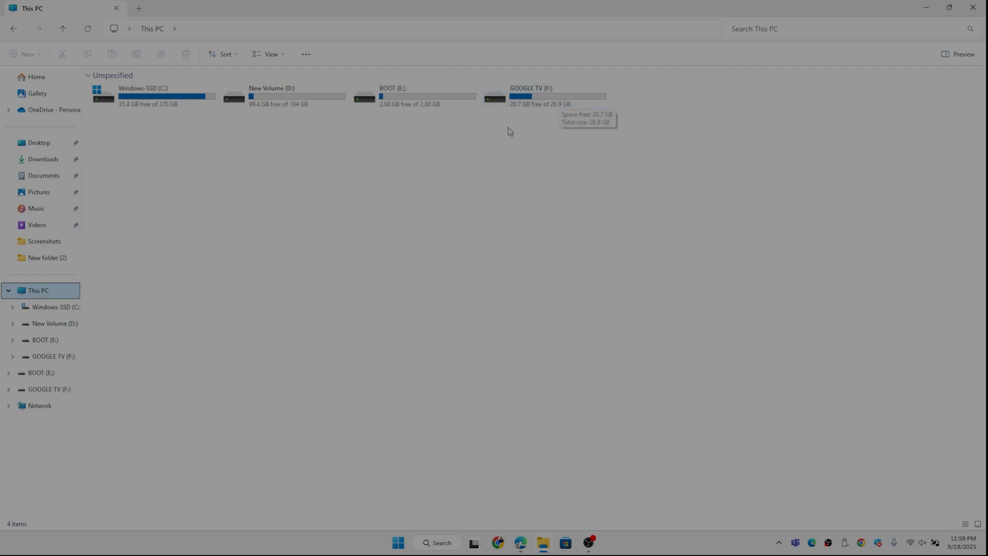
{"action": "mouse_move", "coordinate": [482, 160]}
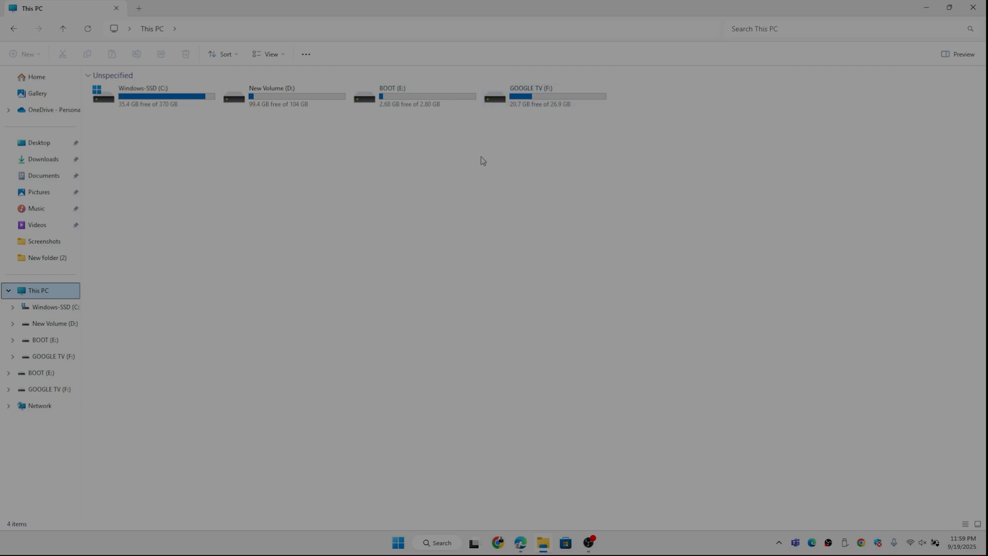
{"action": "mouse_move", "coordinate": [839, 524]}
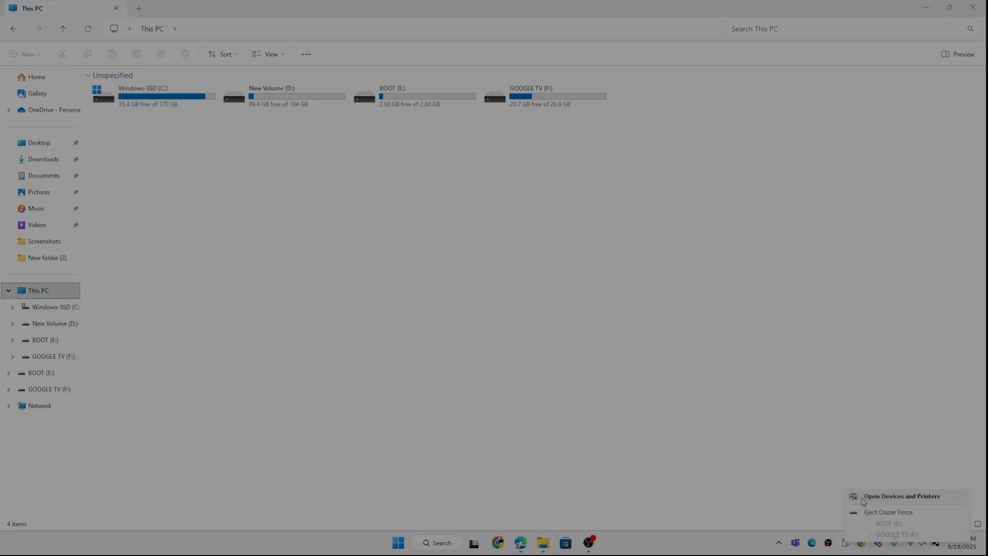
{"action": "left_click", "coordinate": [888, 512]}
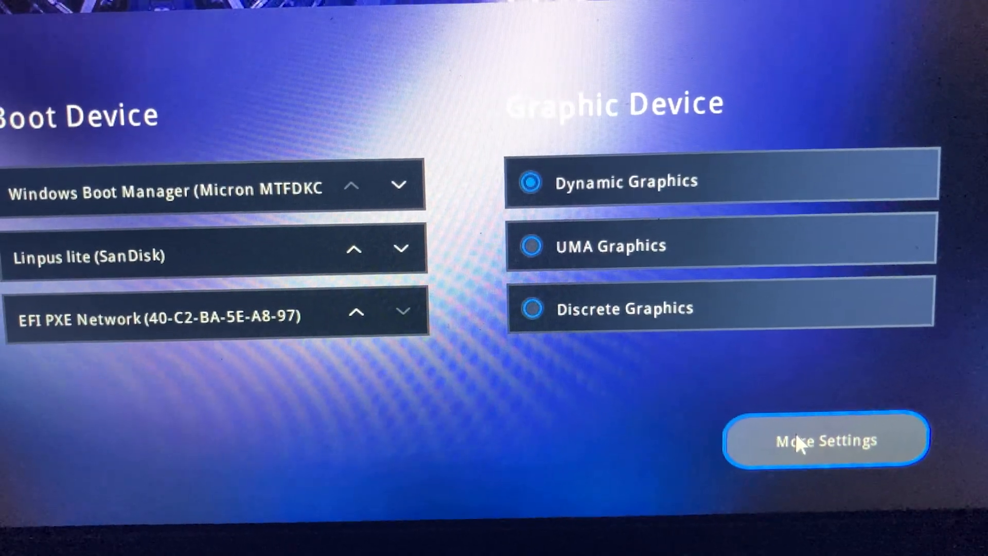
- Open More Settings and review USB Boot, PXE Boot to LAN and UEFI boot order
{"action": "left_click", "coordinate": [826, 439]}
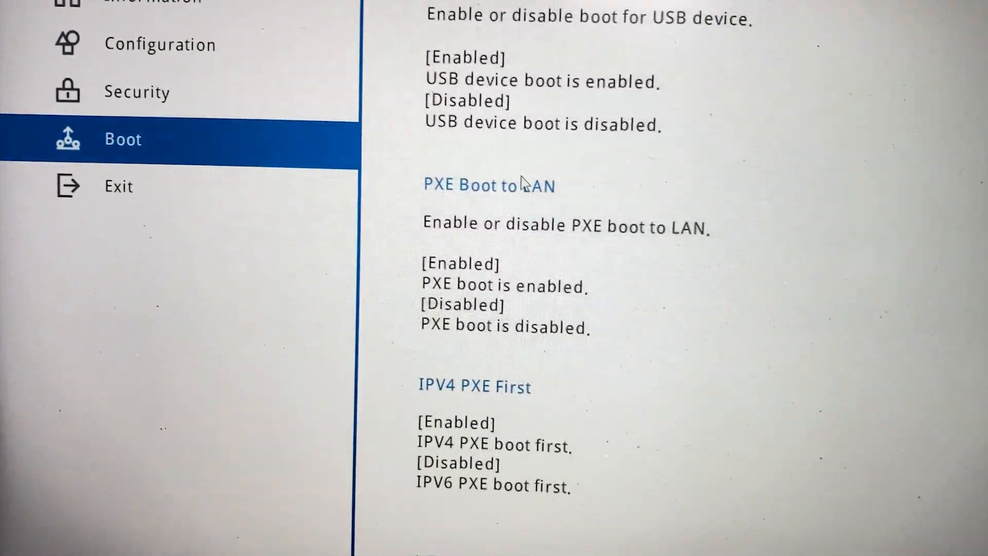
{"action": "scroll", "scroll_direction": "down", "scroll_amount": 3}
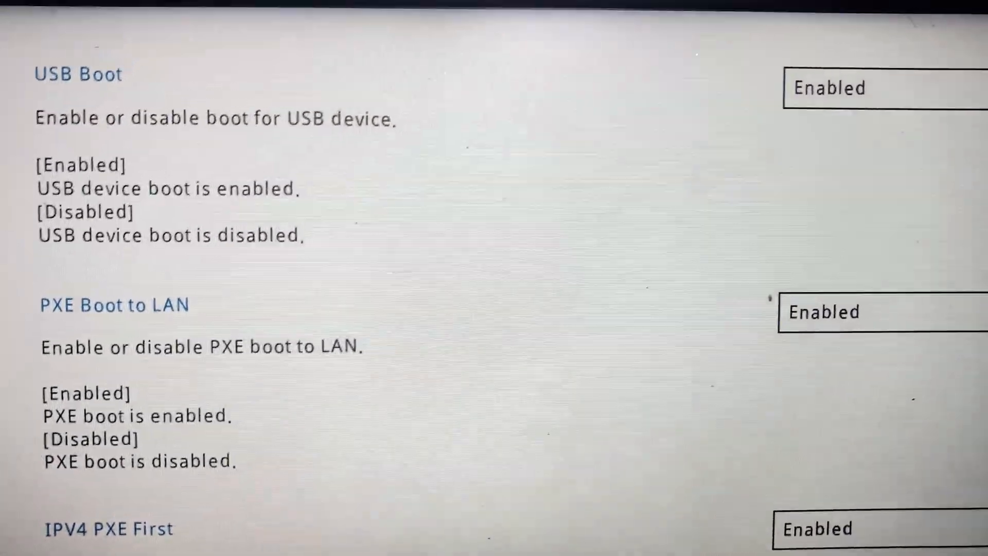
{"action": "scroll", "scroll_direction": "down", "scroll_amount": 3}
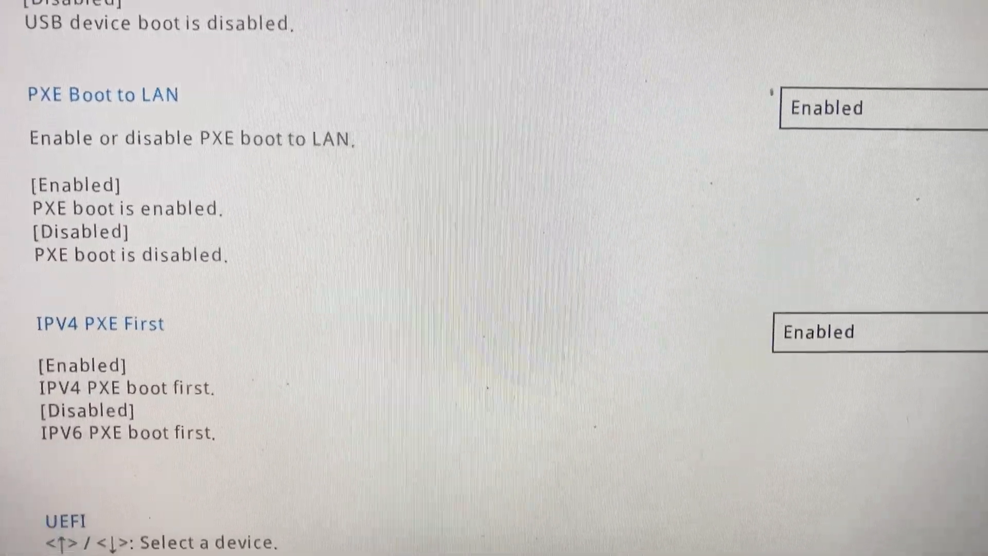
{"action": "scroll", "scroll_direction": "down", "scroll_amount": 3}
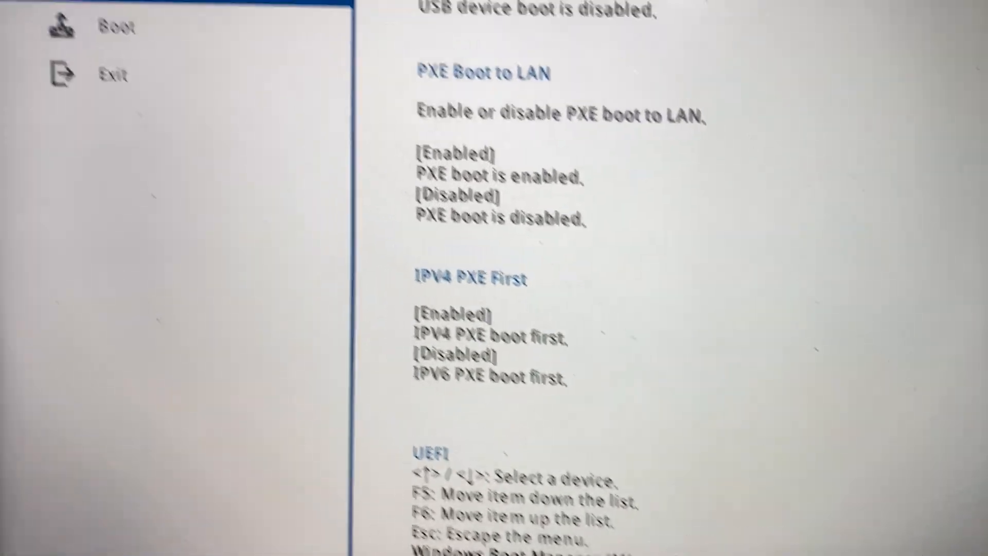
{"action": "left_click", "coordinate": [154, 243]}
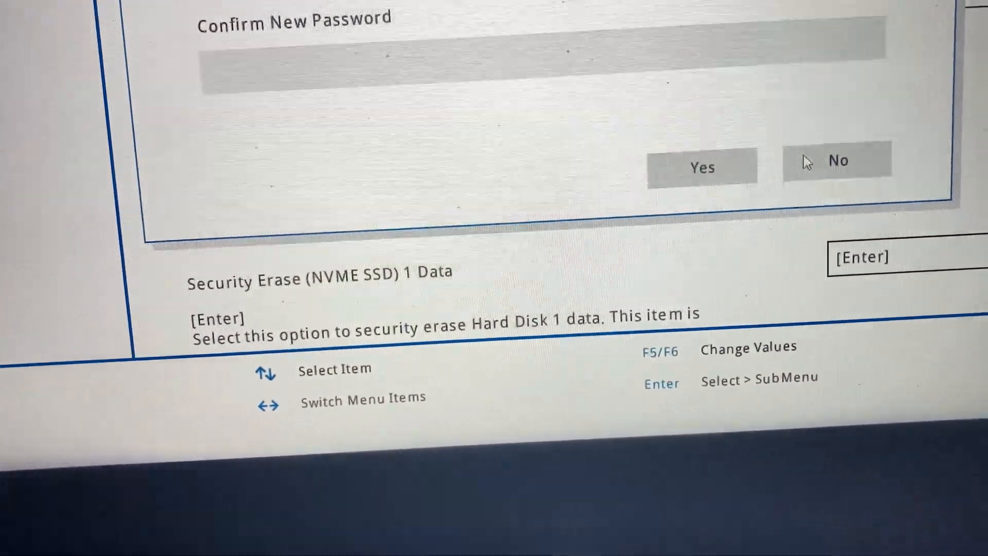
- Cancel the password prompt, set Secure Boot to Disabled, and save and exit with F10
{"action": "left_click", "coordinate": [837, 163]}
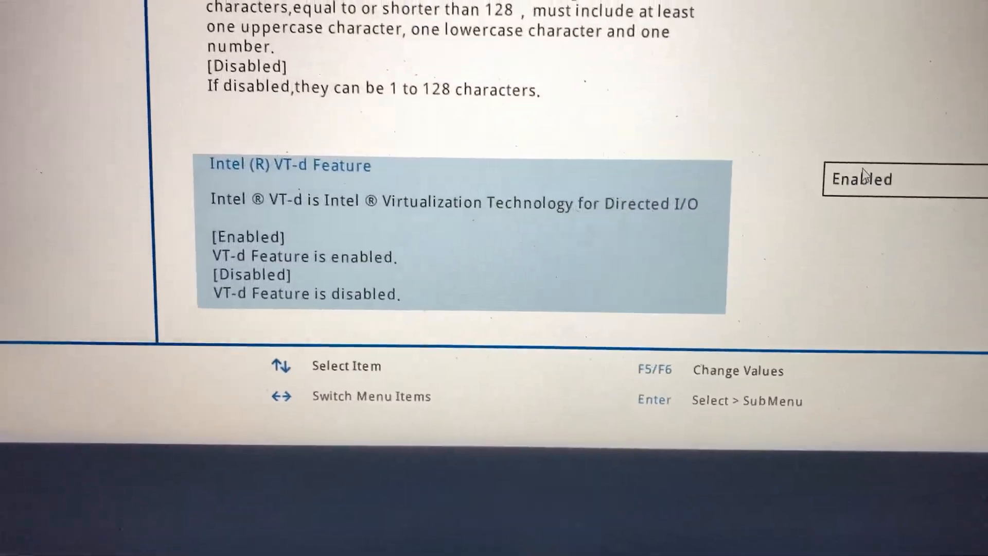
{"action": "scroll", "scroll_direction": "down", "scroll_amount": 3}
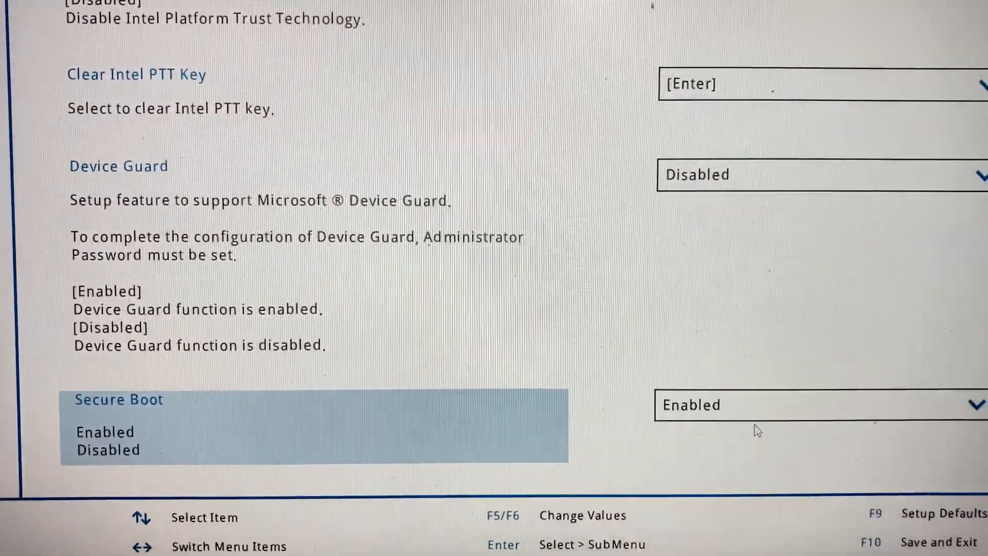
{"action": "left_click", "coordinate": [813, 404]}
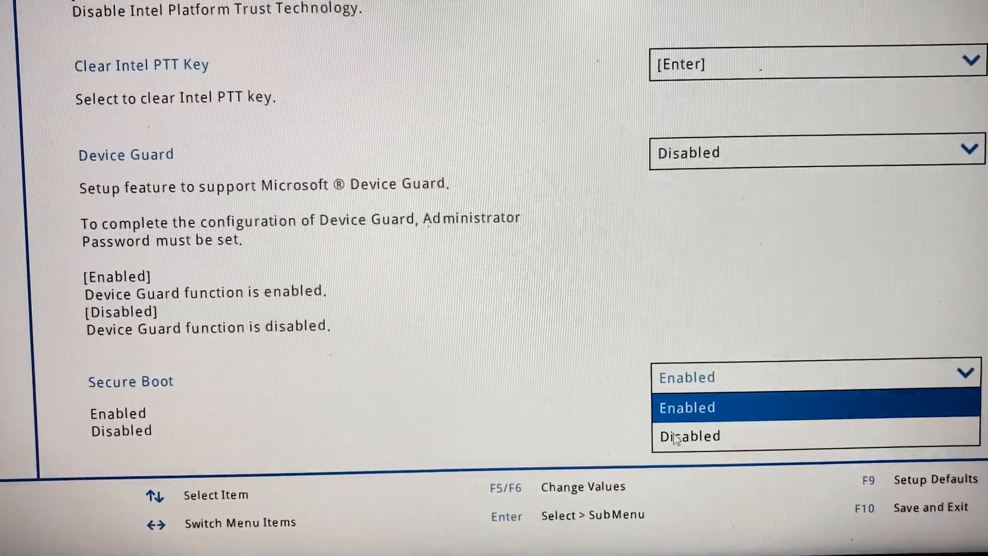
{"action": "left_click", "coordinate": [690, 436]}
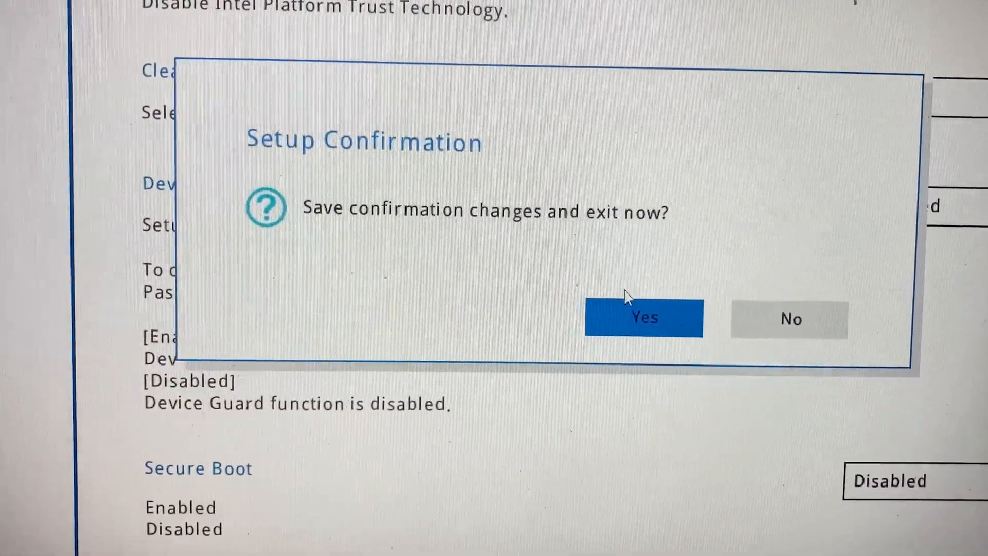
{"action": "left_click", "coordinate": [643, 317]}
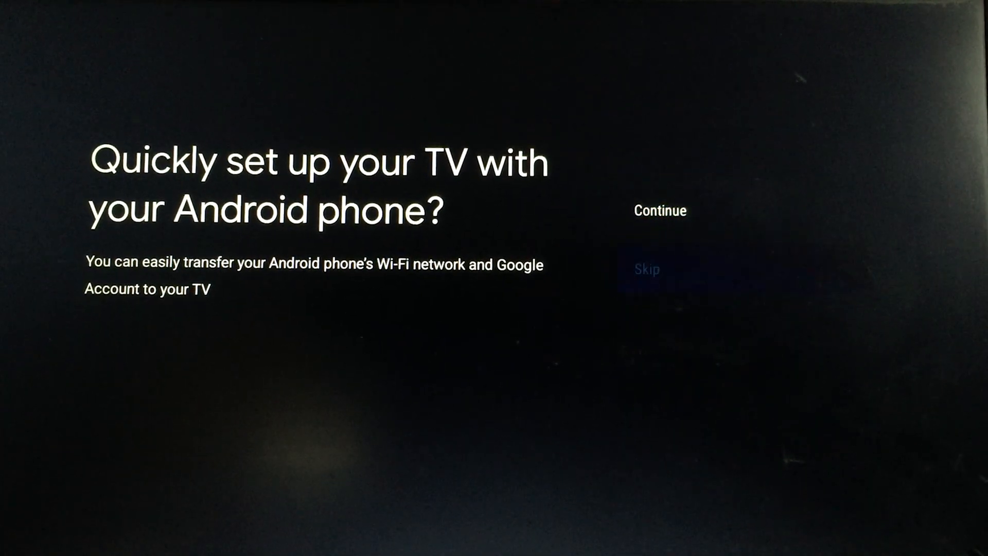
- Skip Android phone setup and enter the Wi-Fi password, toggling its visibility
{"action": "left_click", "coordinate": [646, 269]}
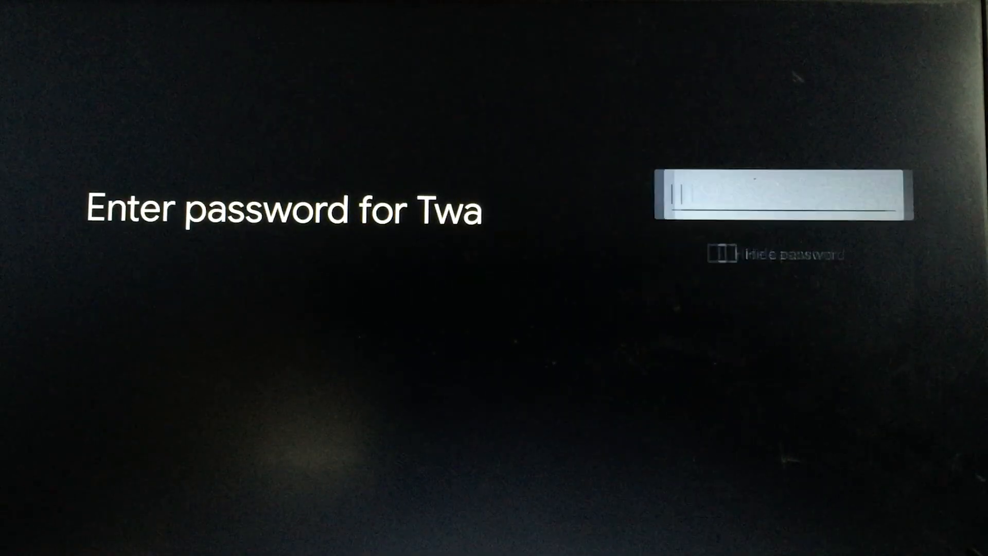
{"action": "left_click", "coordinate": [781, 196]}
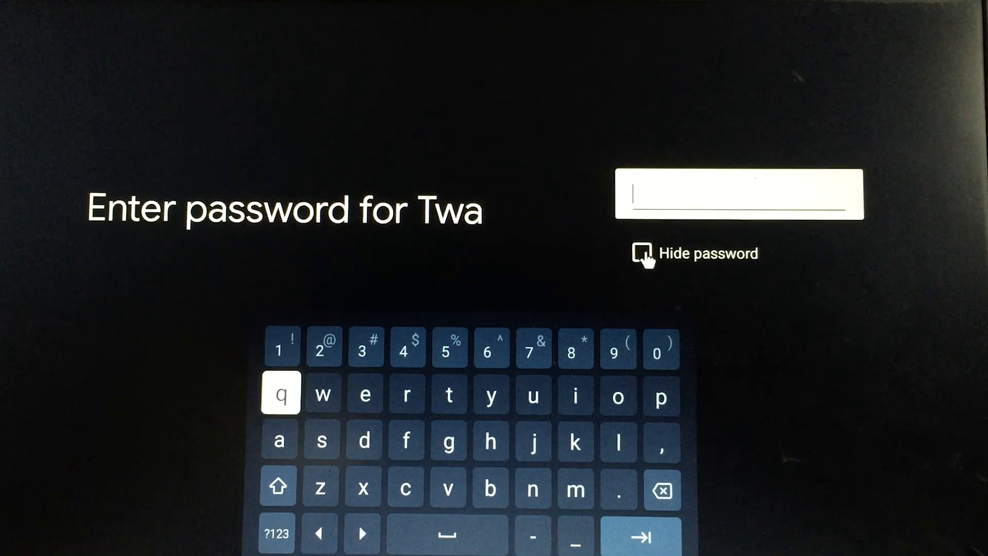
{"action": "left_click", "coordinate": [642, 253]}
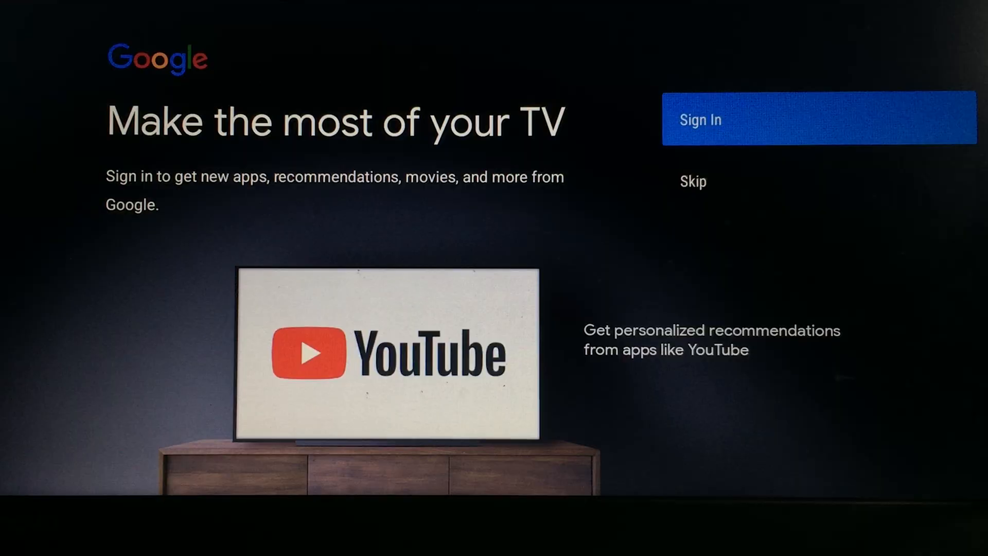
- Choose Sign In on the 'Make the most of your TV' screen
{"action": "left_click", "coordinate": [819, 120]}
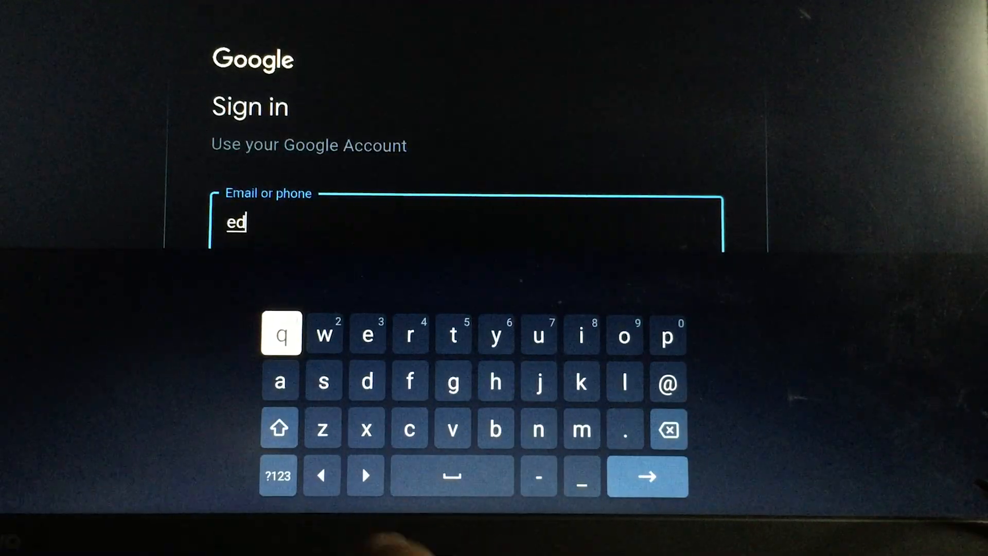
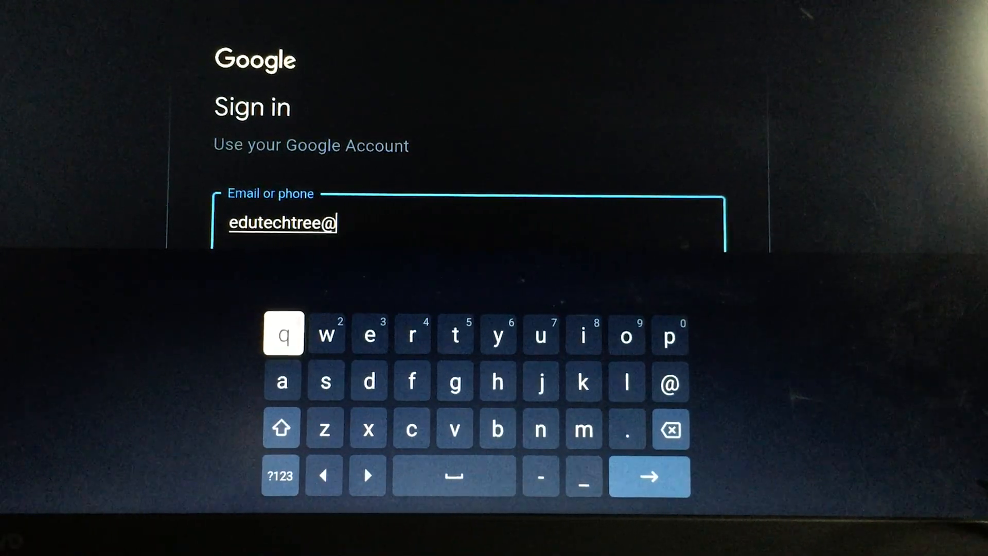
- Type the Google account email starting 'utech' on the on-screen keyboard and submit it
{"action": "left_click", "coordinate": [412, 381]}
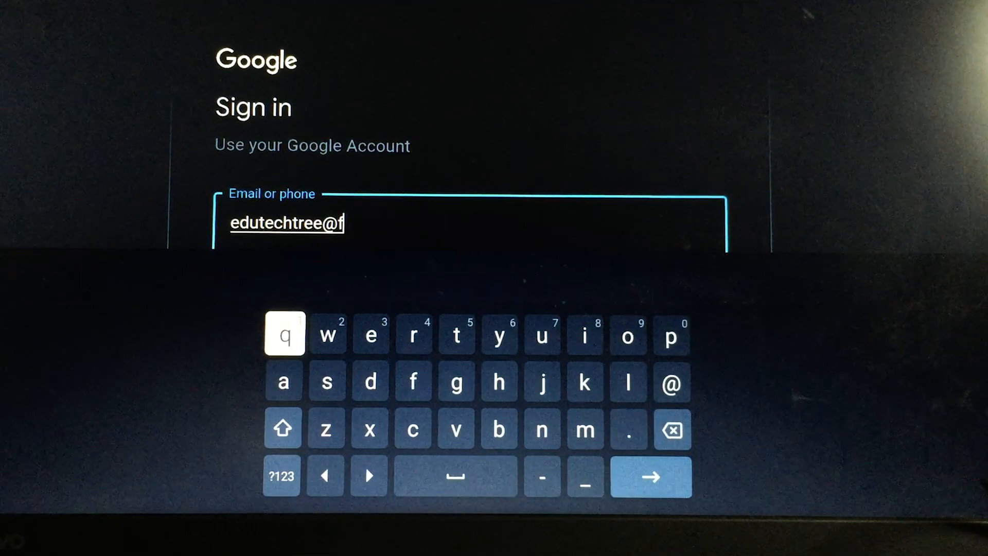
{"action": "left_click", "coordinate": [456, 382]}
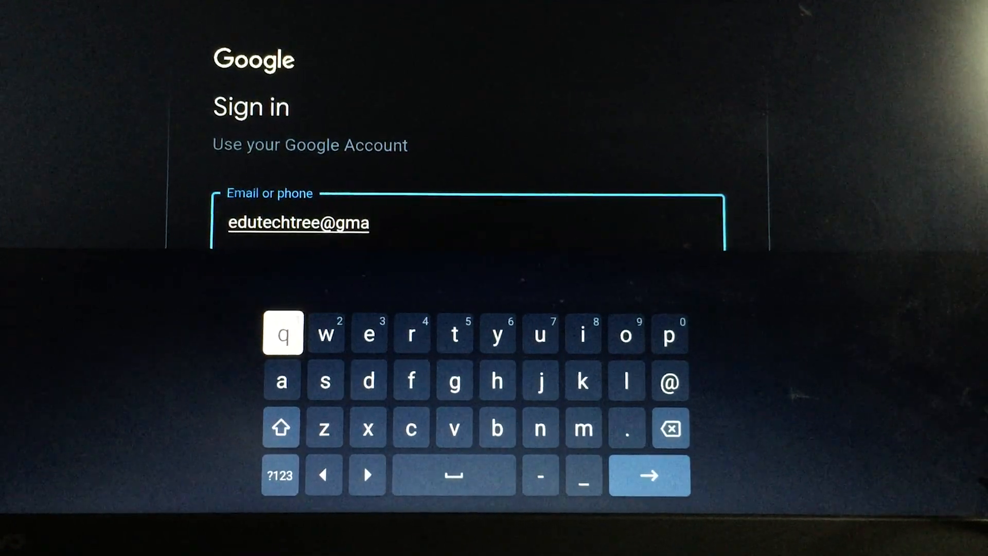
{"action": "type", "text": "il"}
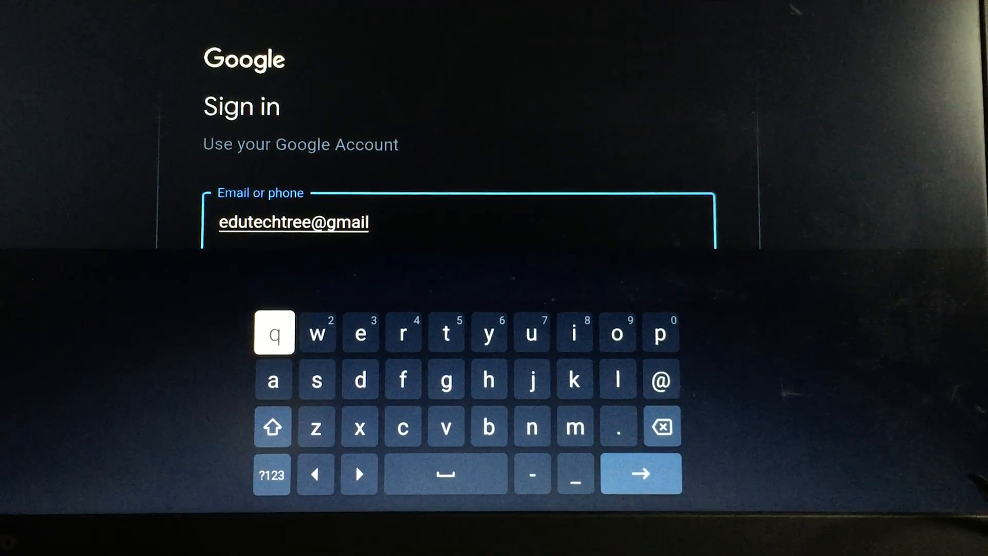
{"action": "type", "text": ".com"}
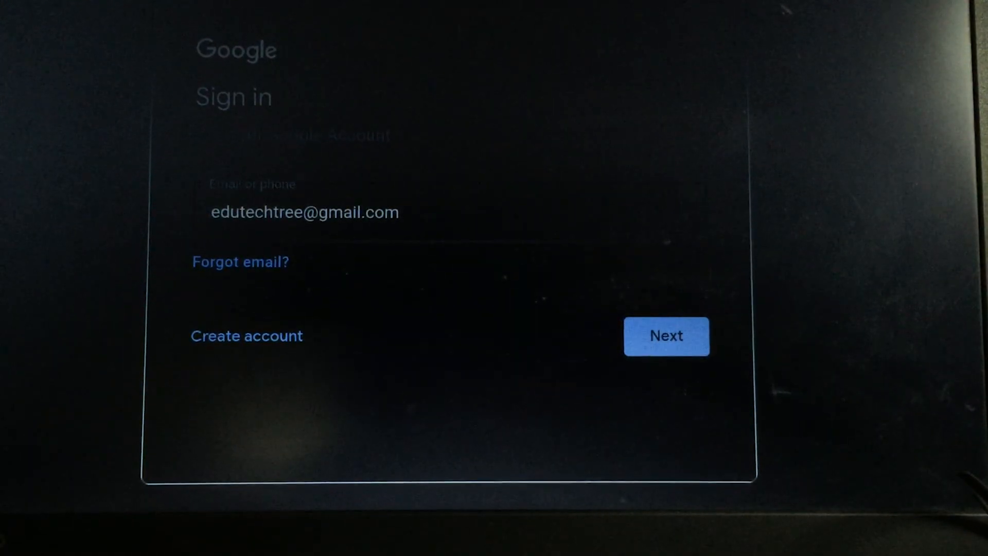
{"action": "left_click", "coordinate": [666, 336]}
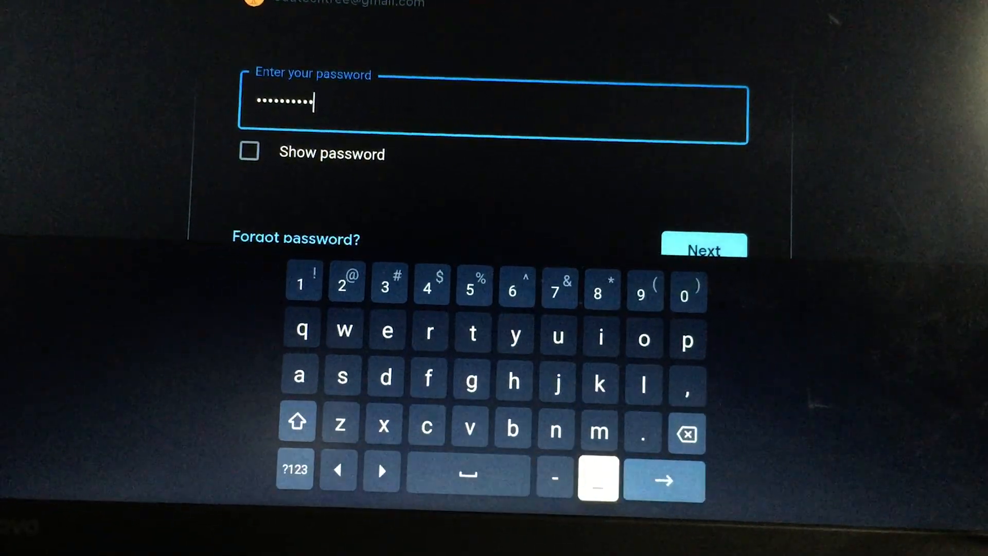
- Submit the password, accept the terms, and continue through Assistant, privacy and Google Play screens
{"action": "left_click", "coordinate": [704, 251]}
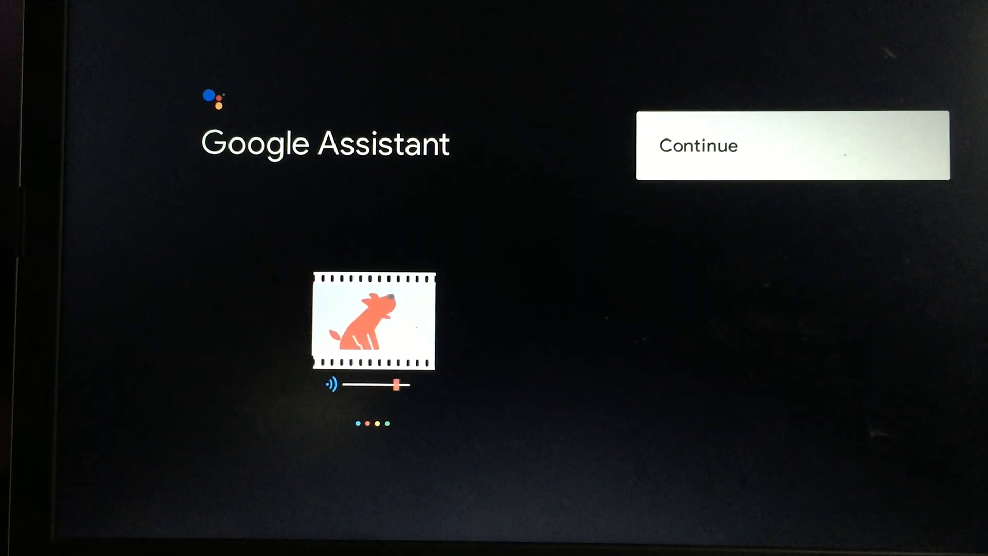
{"action": "left_click", "coordinate": [793, 145]}
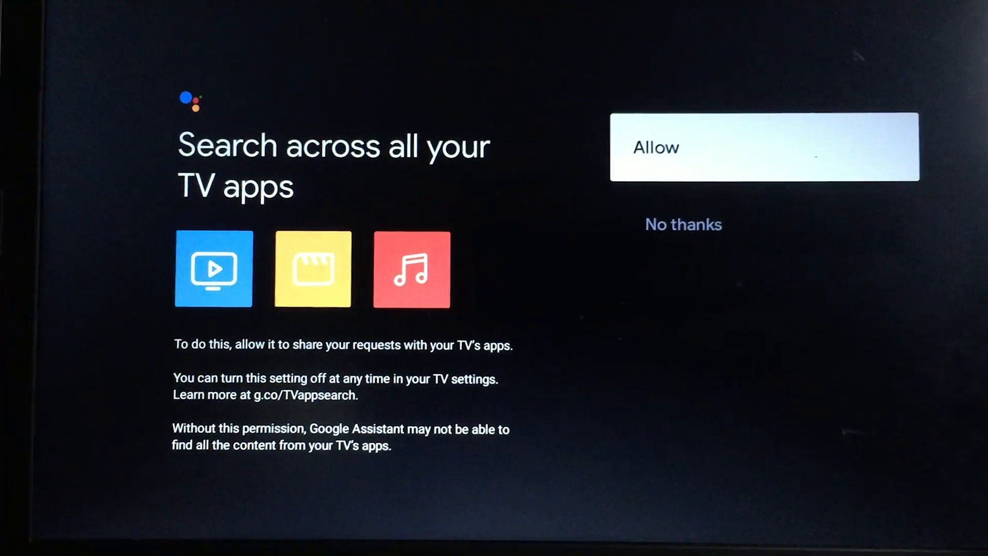
{"action": "left_click", "coordinate": [763, 146]}
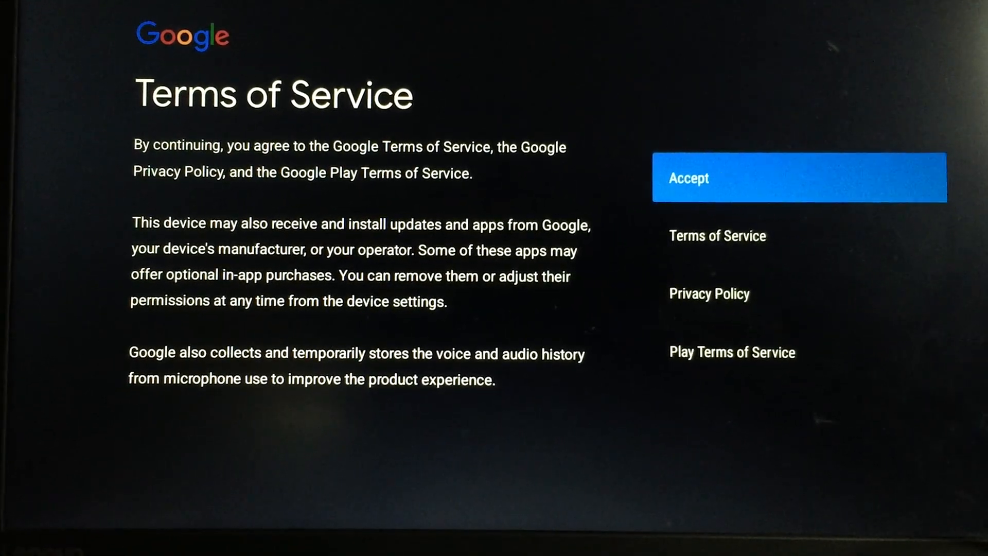
{"action": "left_click", "coordinate": [799, 178]}
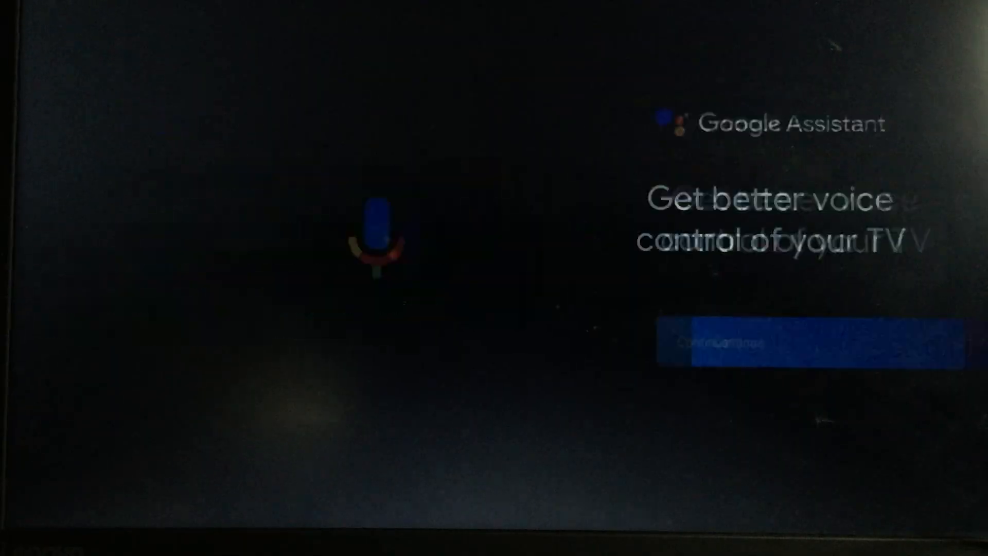
{"action": "left_click", "coordinate": [807, 342]}
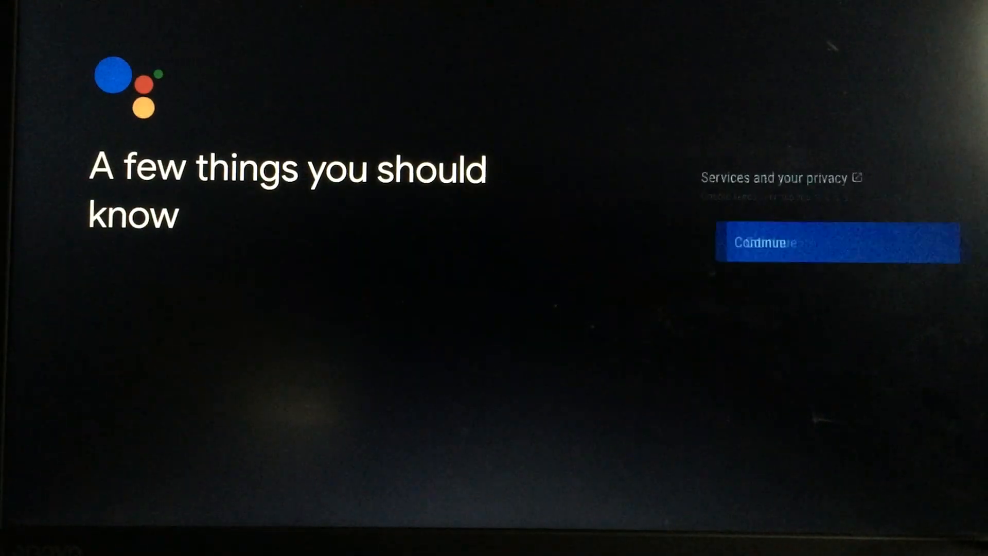
{"action": "left_click", "coordinate": [837, 244]}
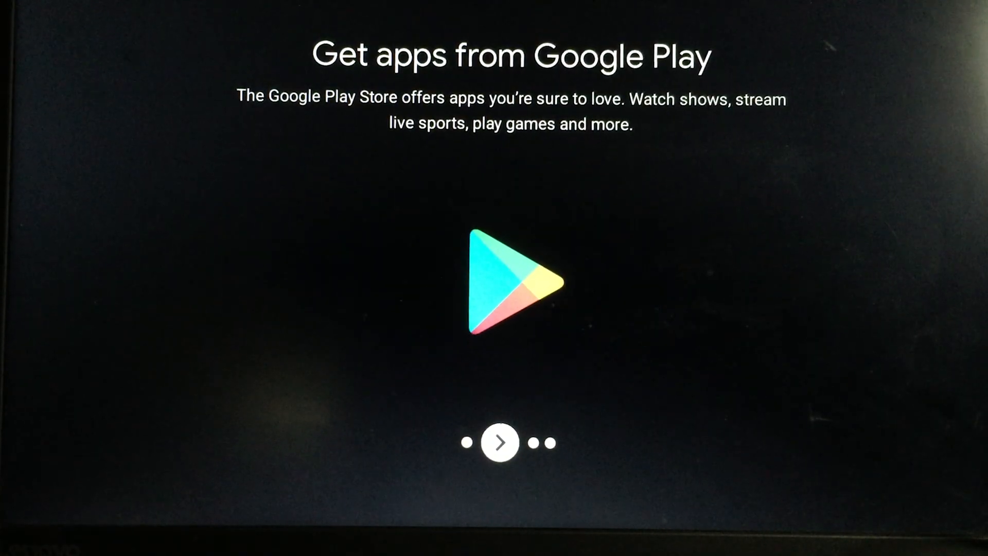
{"action": "left_click", "coordinate": [500, 441]}
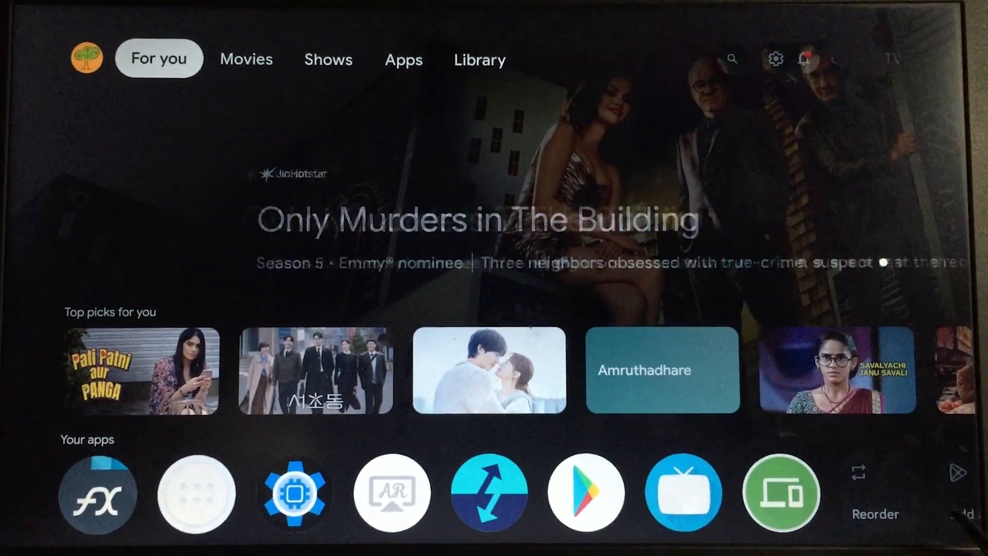
- Browse the Movies tab, then scroll the Apps tab down to 'Apps from my other devices'
{"action": "left_click", "coordinate": [246, 59]}
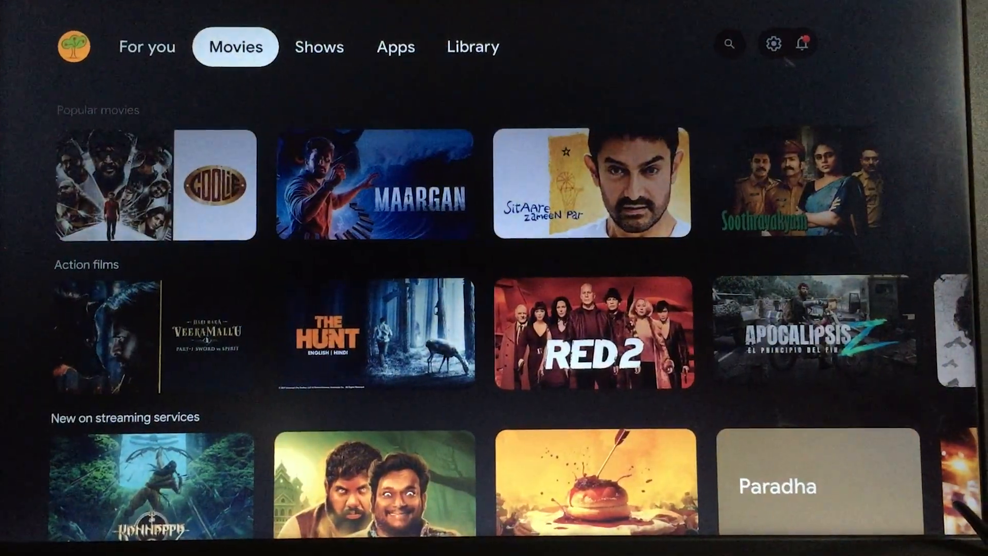
{"action": "left_click", "coordinate": [408, 42]}
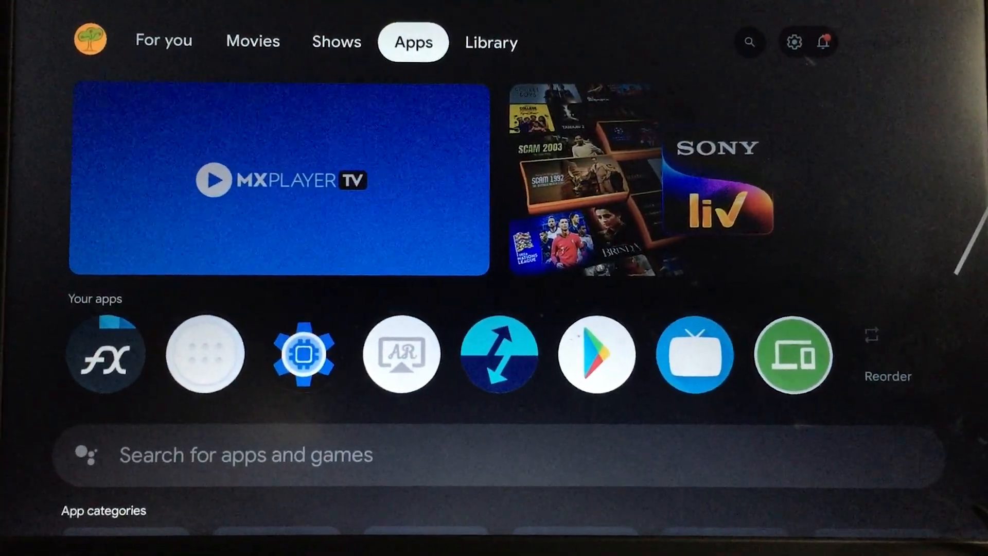
{"action": "scroll", "scroll_direction": "down", "scroll_amount": 3}
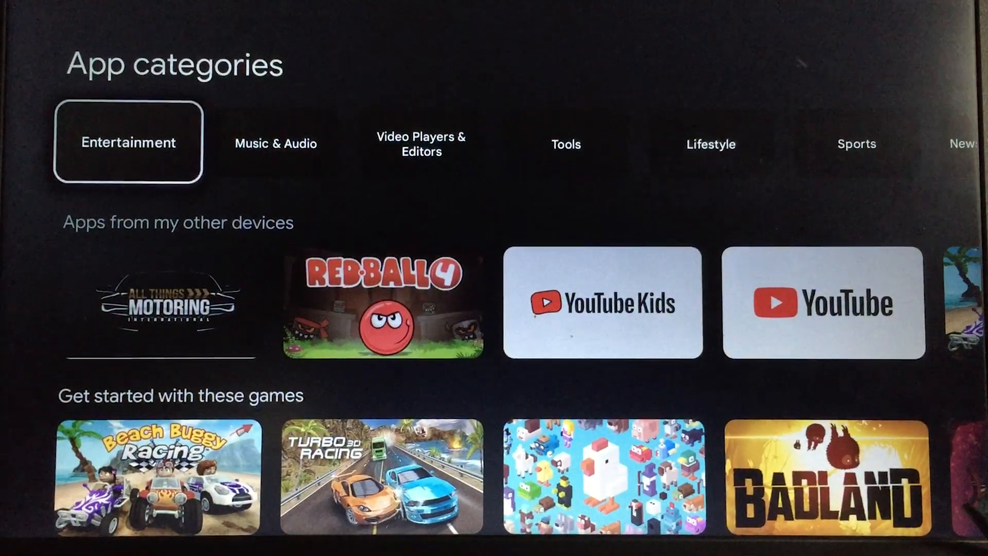
{"action": "scroll", "scroll_direction": "down", "scroll_amount": 3}
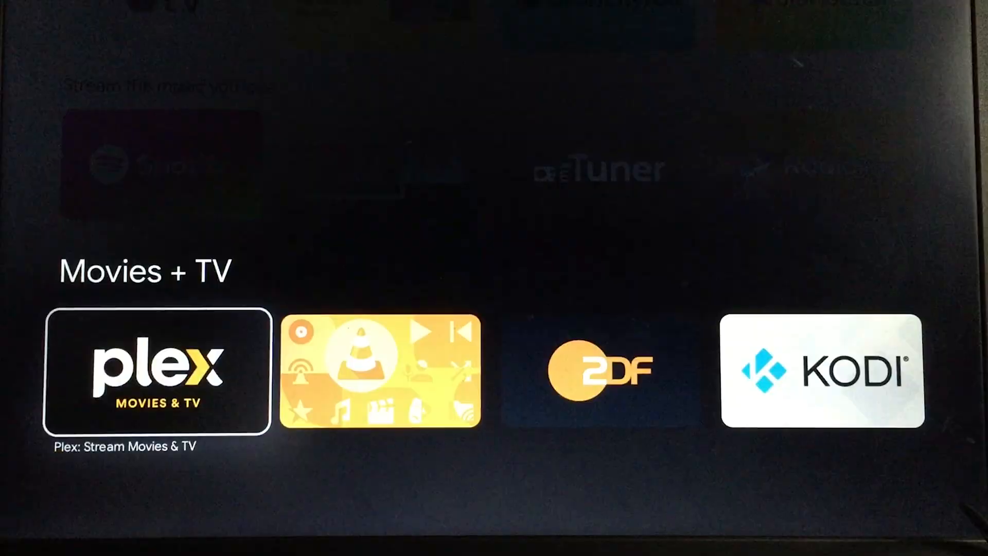
{"action": "scroll", "scroll_direction": "right", "scroll_amount": 3}
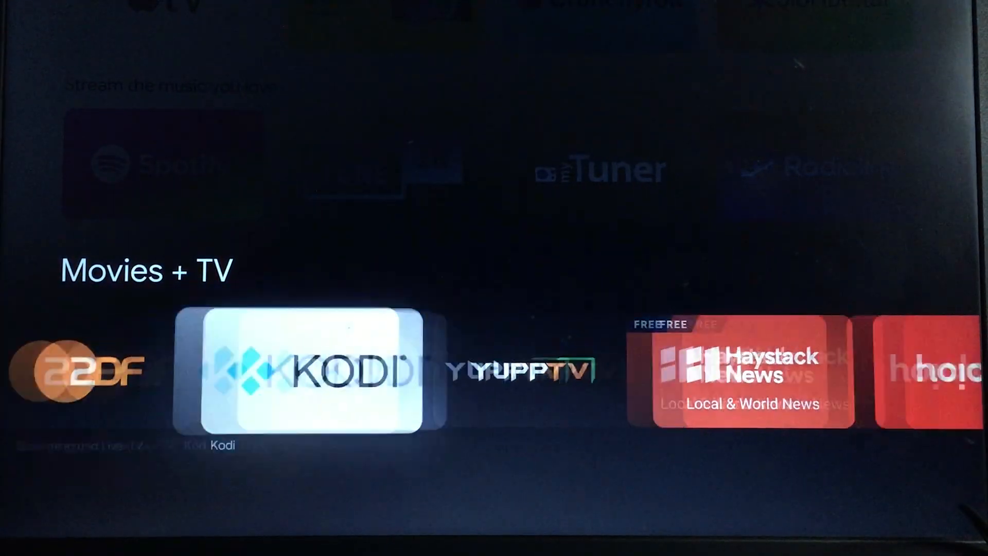
{"action": "scroll", "scroll_direction": "right", "scroll_amount": 3}
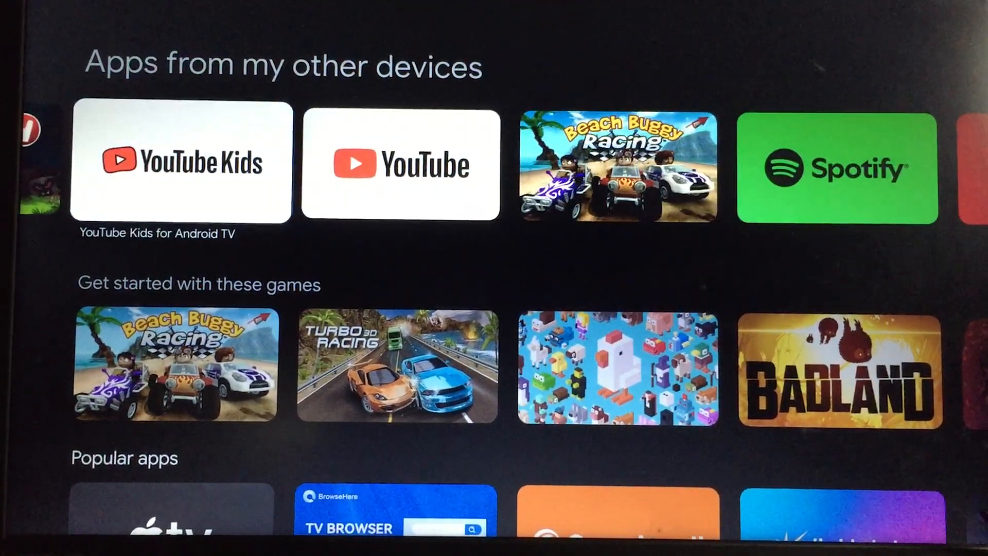
- Install YouTube from its store page and scroll through the opened app
{"action": "left_click", "coordinate": [399, 164]}
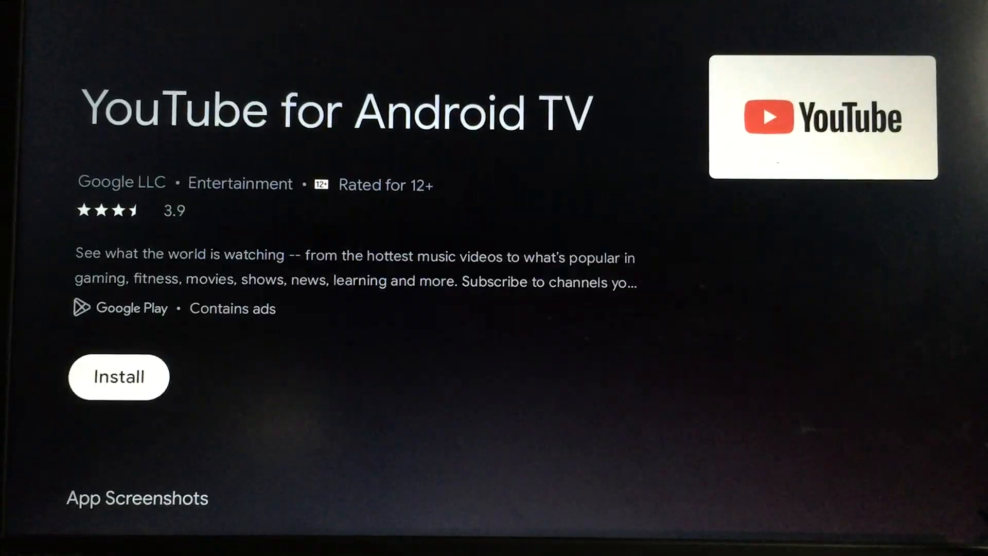
{"action": "left_click", "coordinate": [118, 377]}
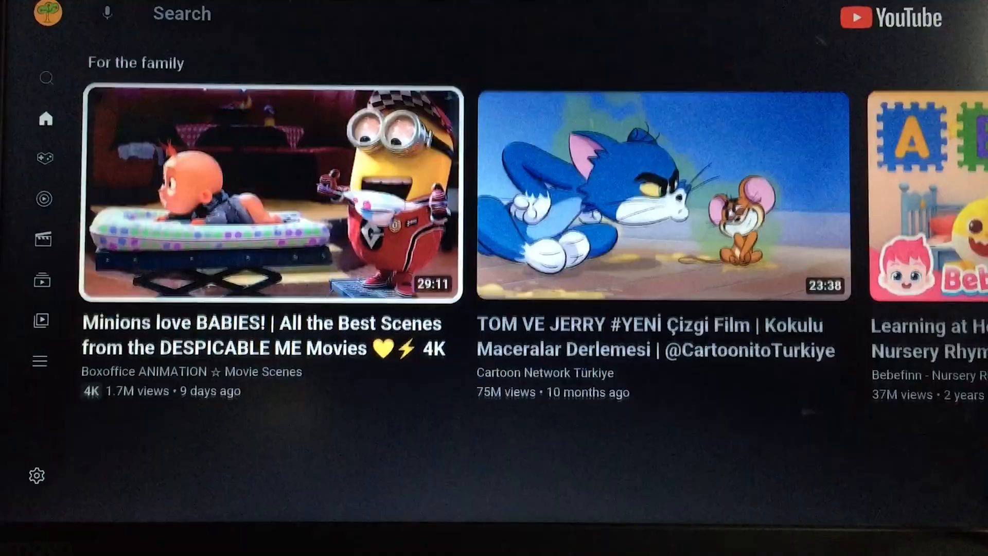
{"action": "scroll", "scroll_direction": "down", "scroll_amount": 3}
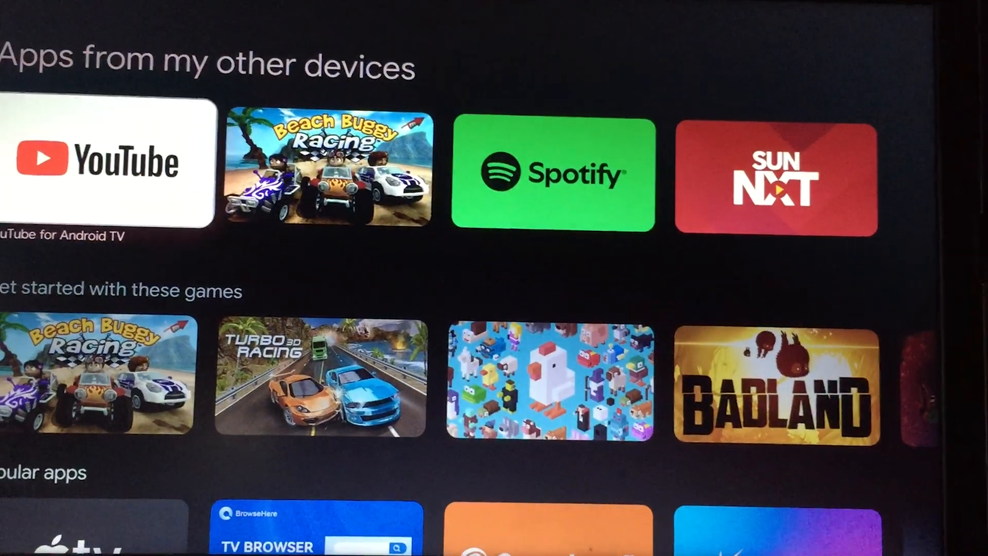
- Open Google Play from Your apps, browse a category, and reach Beach Buggy Racing's listing
{"action": "scroll", "scroll_direction": "up", "scroll_amount": 3}
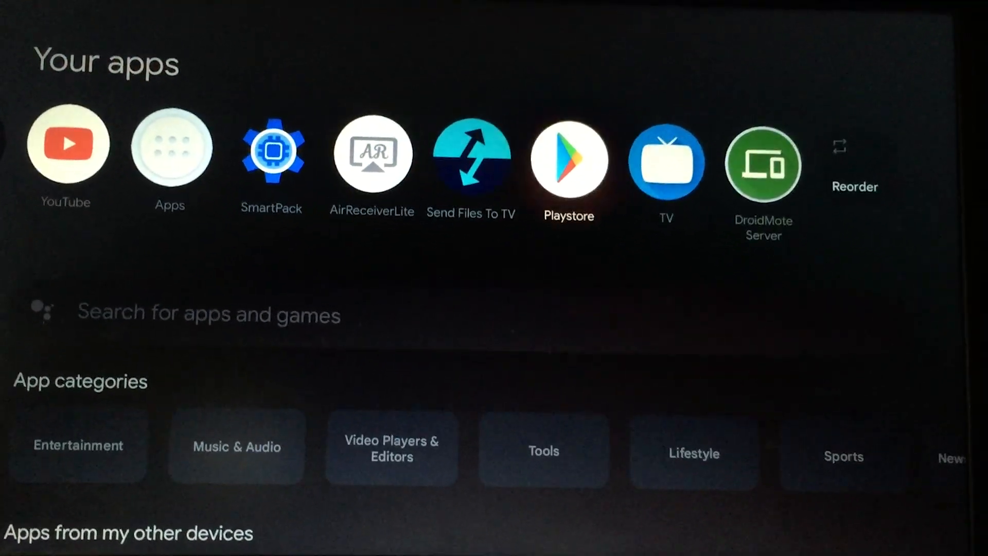
{"action": "left_click", "coordinate": [567, 153]}
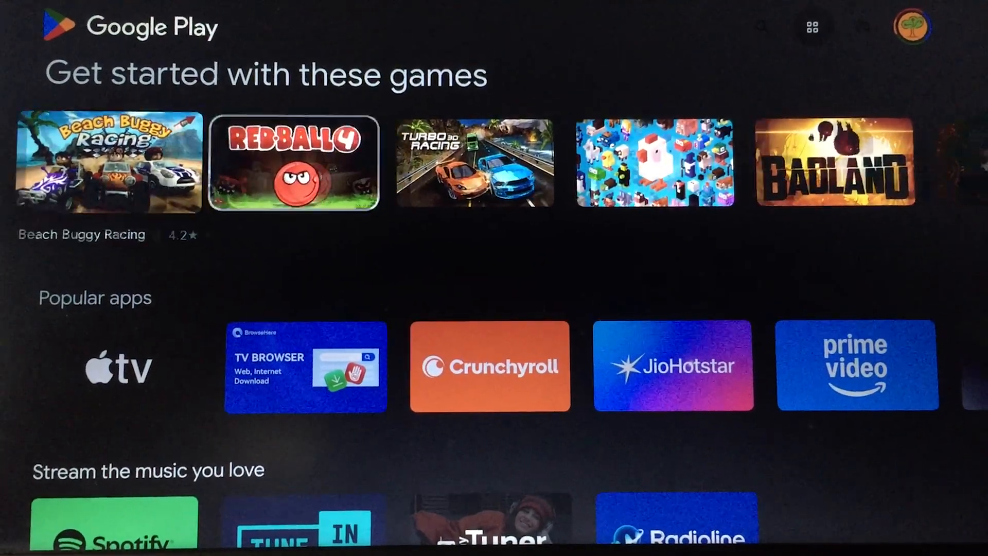
{"action": "scroll", "scroll_direction": "down", "scroll_amount": 3}
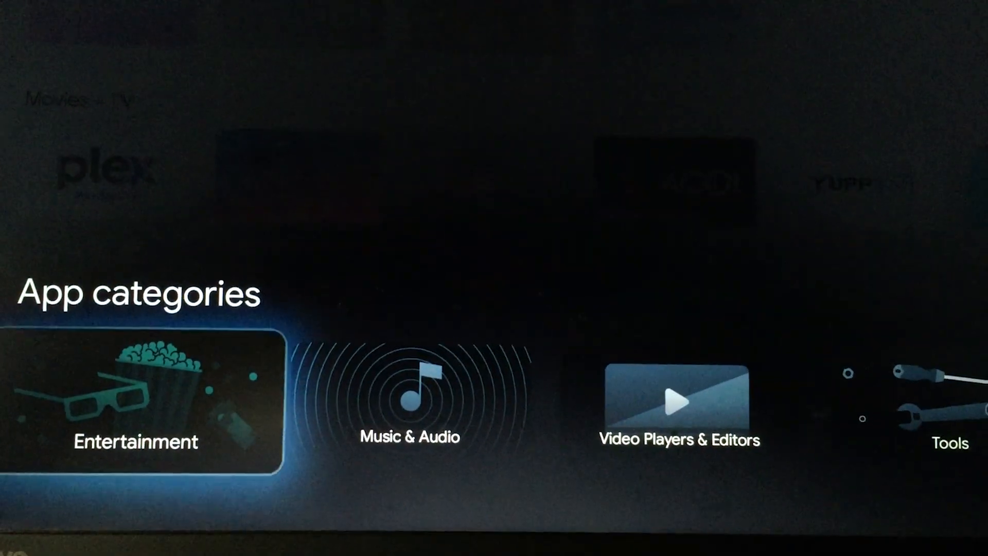
{"action": "left_click", "coordinate": [409, 404]}
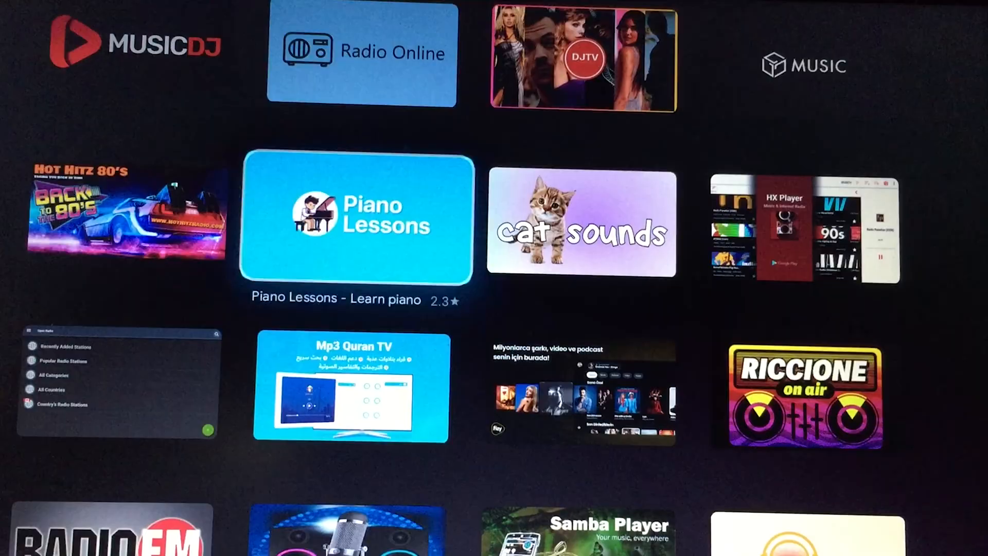
{"action": "scroll", "scroll_direction": "down", "scroll_amount": 3}
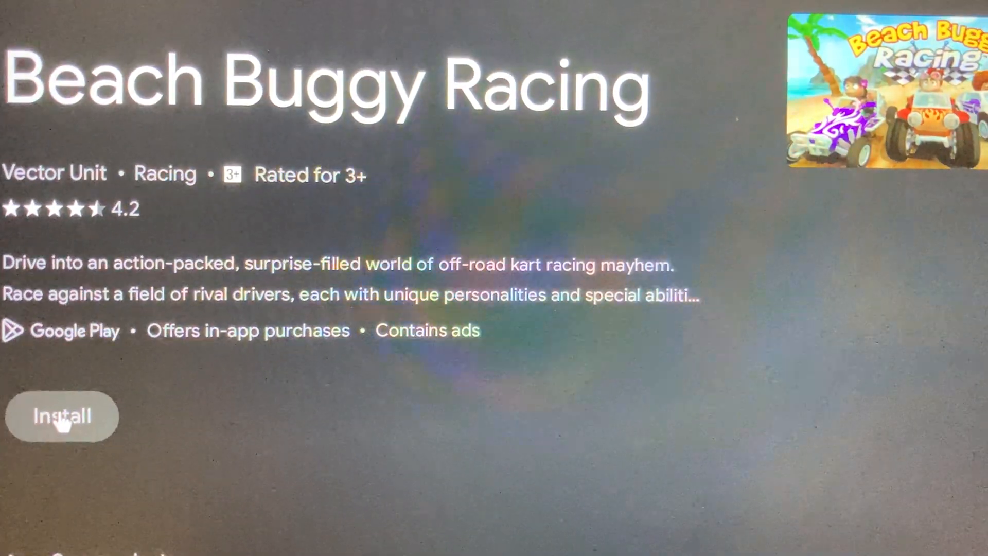
- Install and launch Beach Buggy Racing, then quit its tutorial event and confirm Yes
{"action": "left_click", "coordinate": [62, 416]}
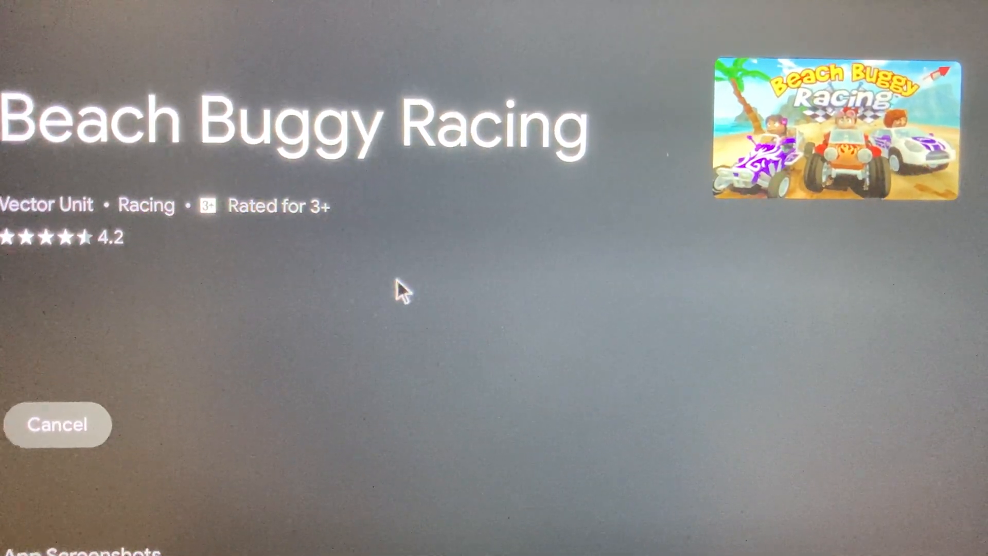
{"action": "scroll", "scroll_direction": "down", "scroll_amount": 3}
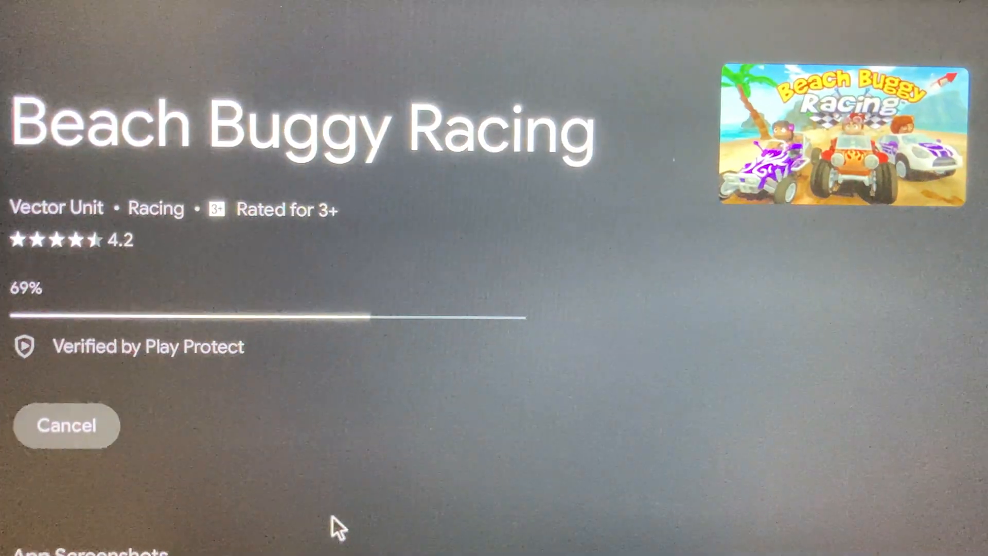
{"action": "scroll", "scroll_direction": "down", "scroll_amount": 3}
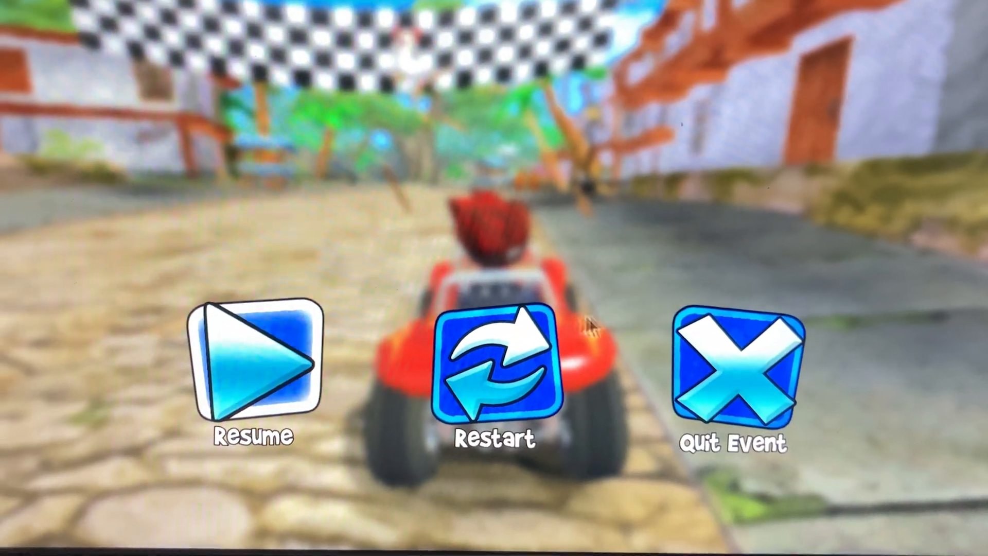
{"action": "left_click", "coordinate": [734, 372]}
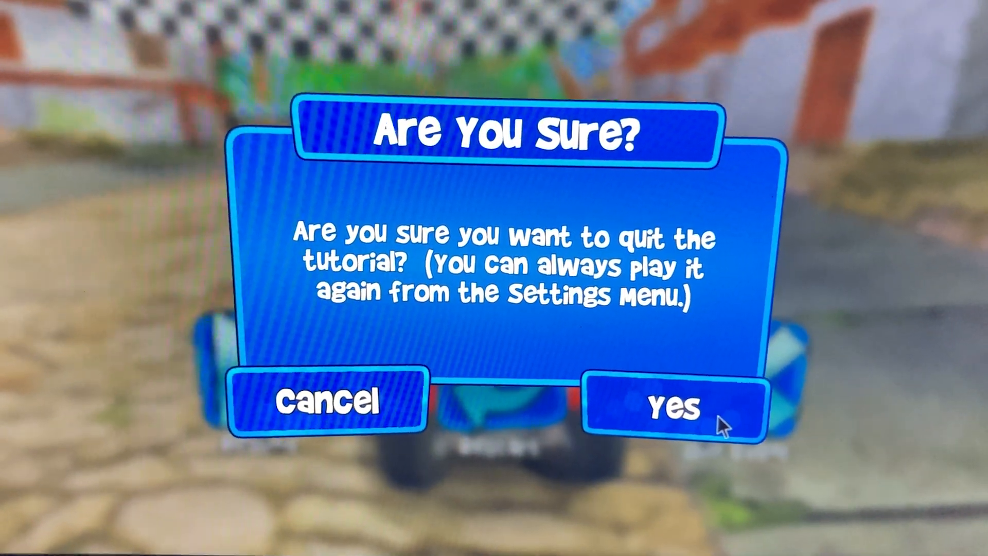
{"action": "left_click", "coordinate": [672, 406]}
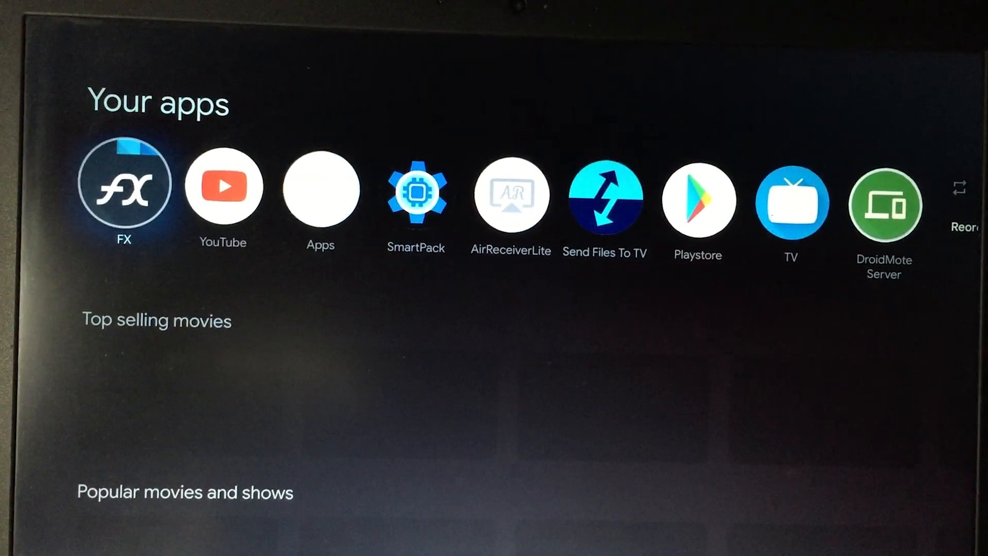
- Browse the For you and Apps tabs, try search, then open the notifications panel
{"action": "scroll", "scroll_direction": "down", "scroll_amount": 3}
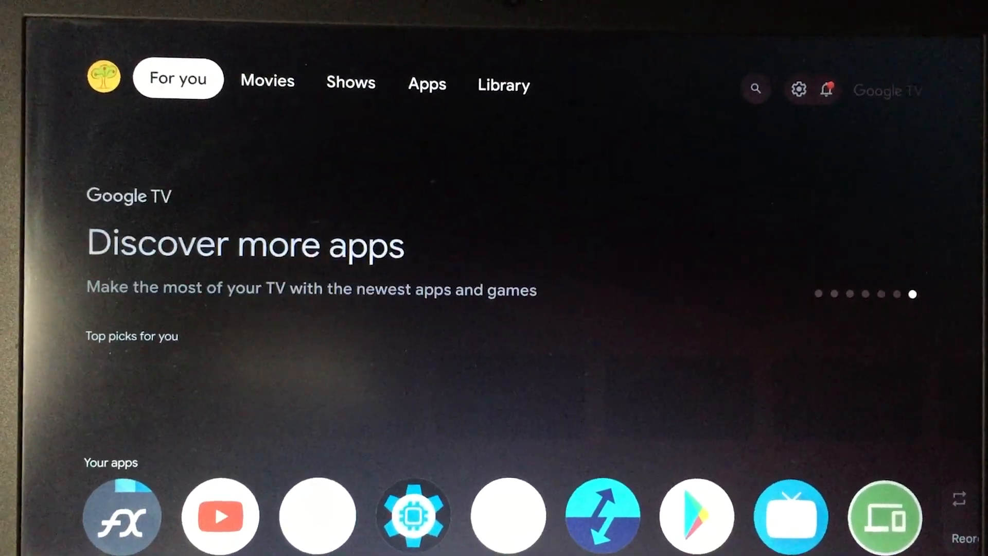
{"action": "left_click", "coordinate": [351, 82]}
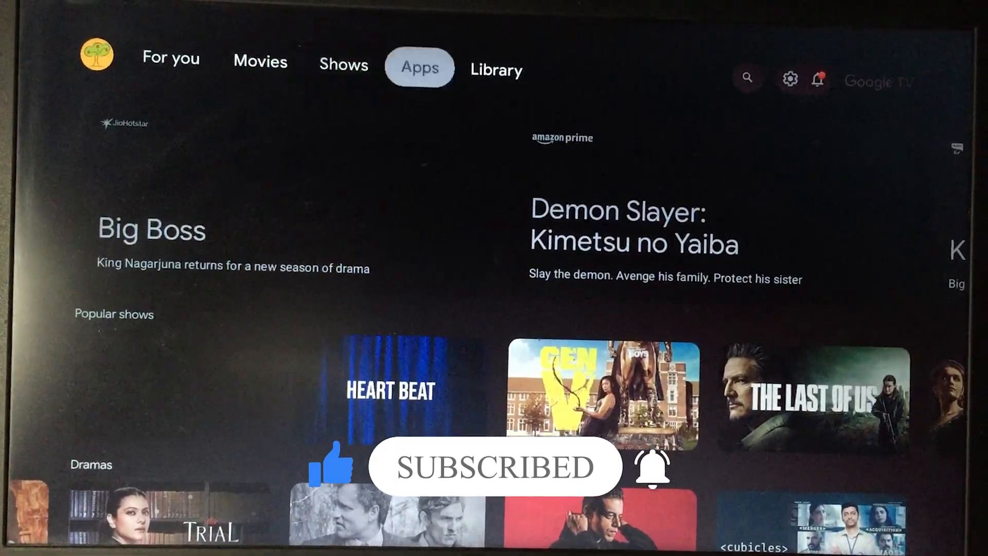
{"action": "left_click", "coordinate": [747, 78]}
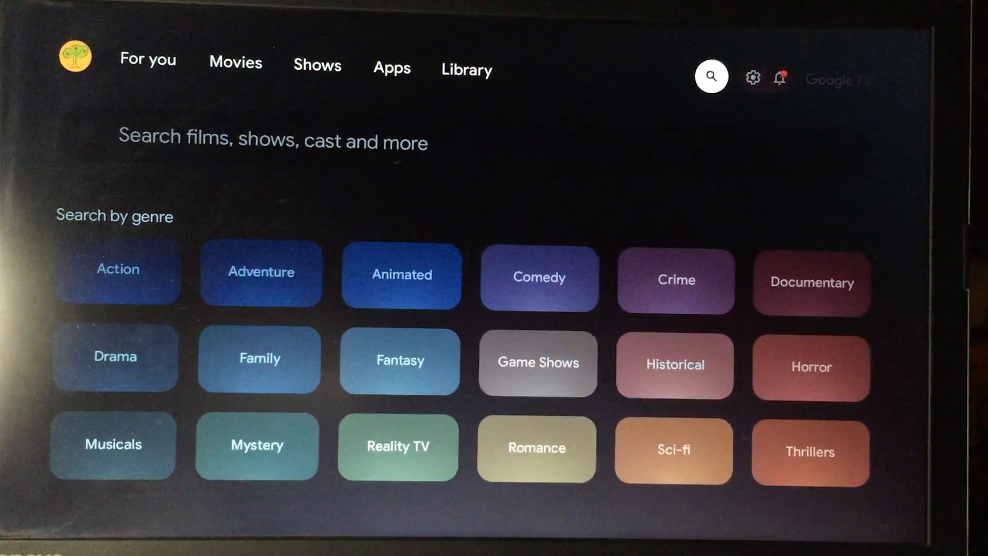
{"action": "left_click", "coordinate": [752, 78]}
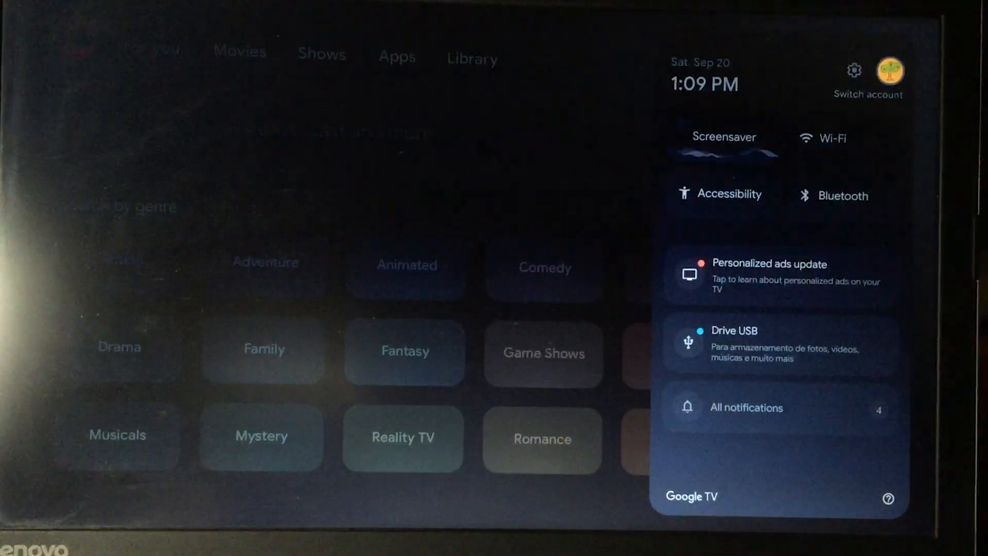